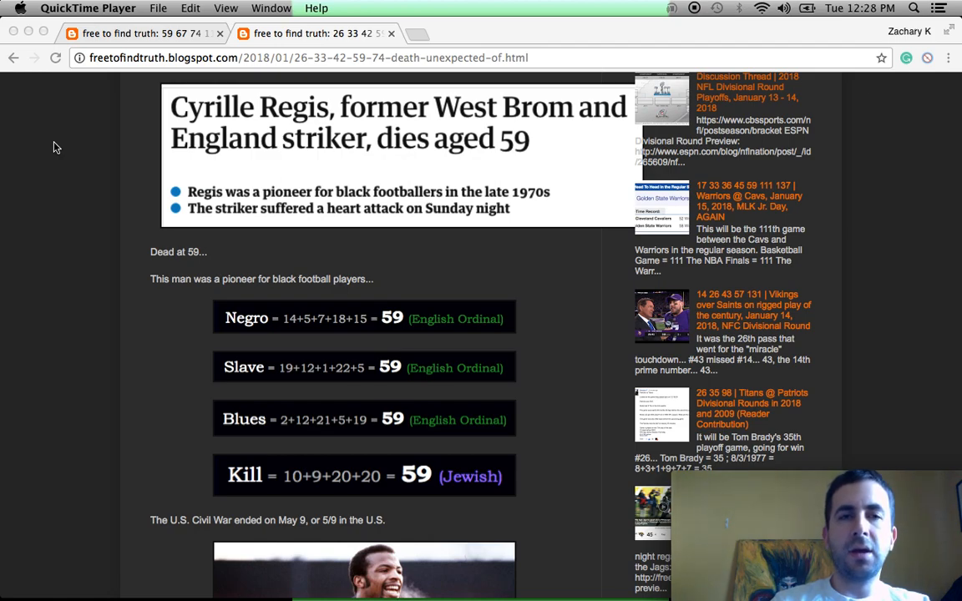
{"action": "mouse_move", "coordinate": [210, 149]}
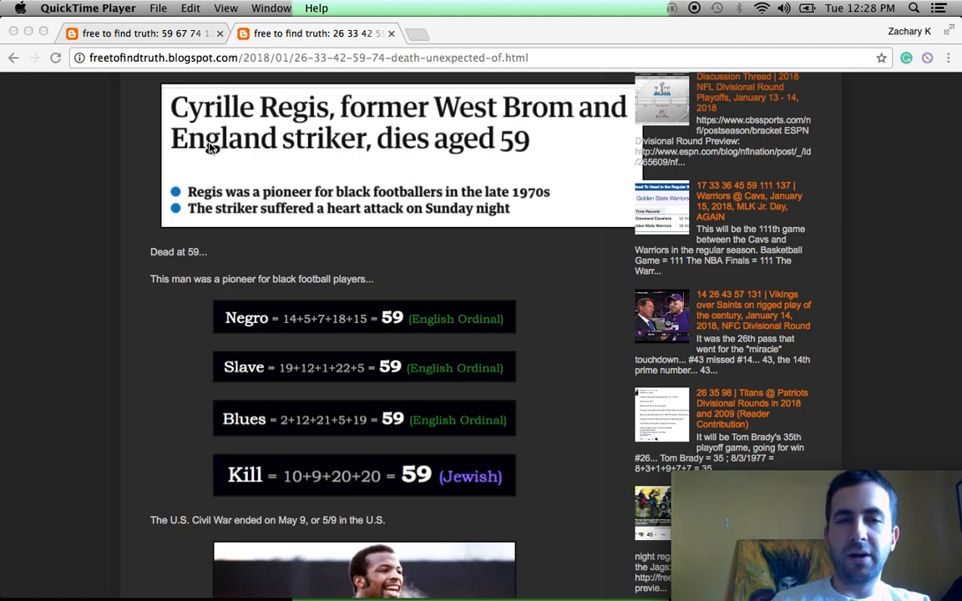
{"action": "mouse_move", "coordinate": [264, 92]}
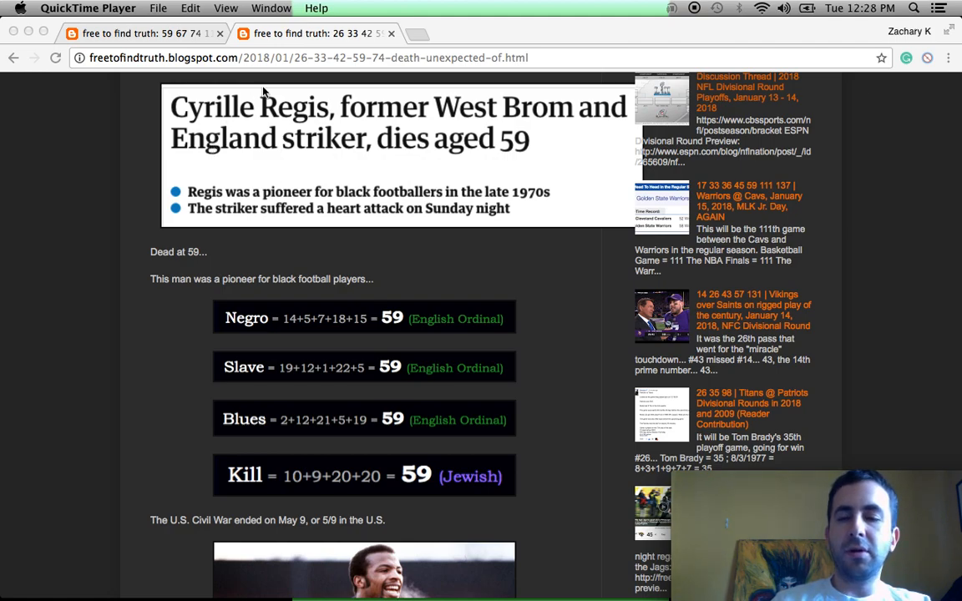
{"action": "mouse_move", "coordinate": [391, 125]}
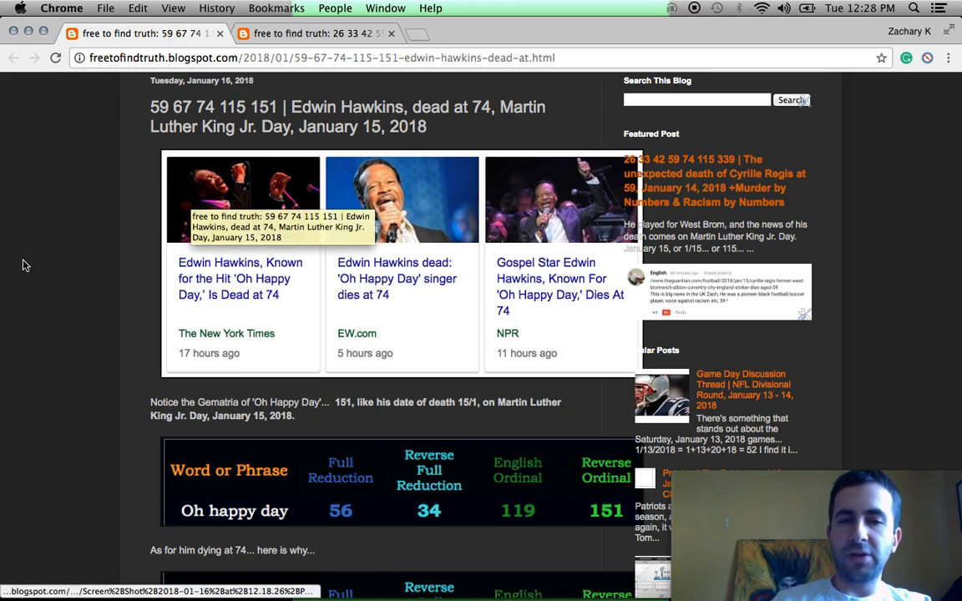
{"action": "mouse_move", "coordinate": [170, 237]}
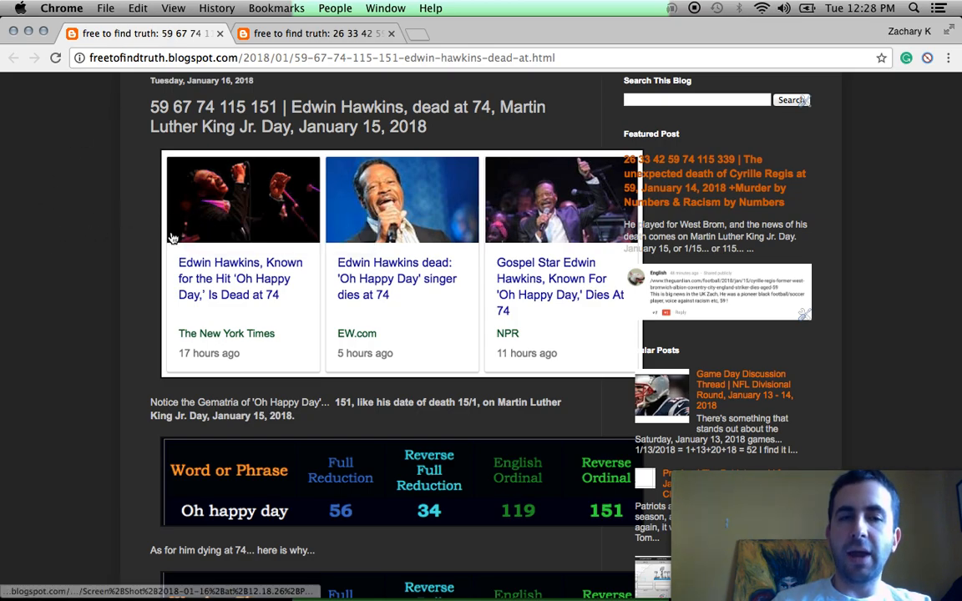
{"action": "mouse_move", "coordinate": [344, 264]}
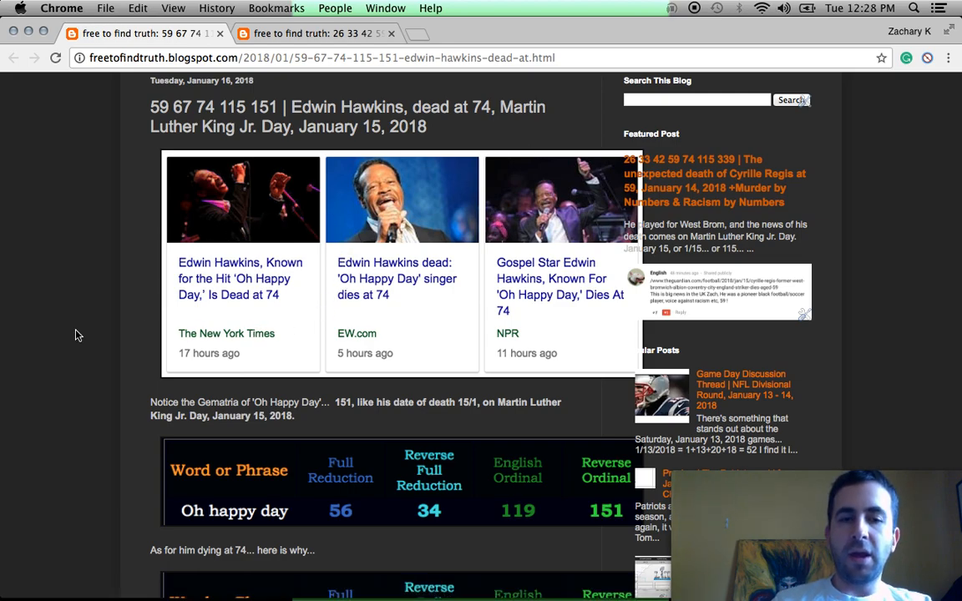
Scroll the Edwin Hawkins post to its gematria tables, then return to the Cyrille Regis post tab.
{"action": "scroll", "scroll_direction": "down", "scroll_amount": 3}
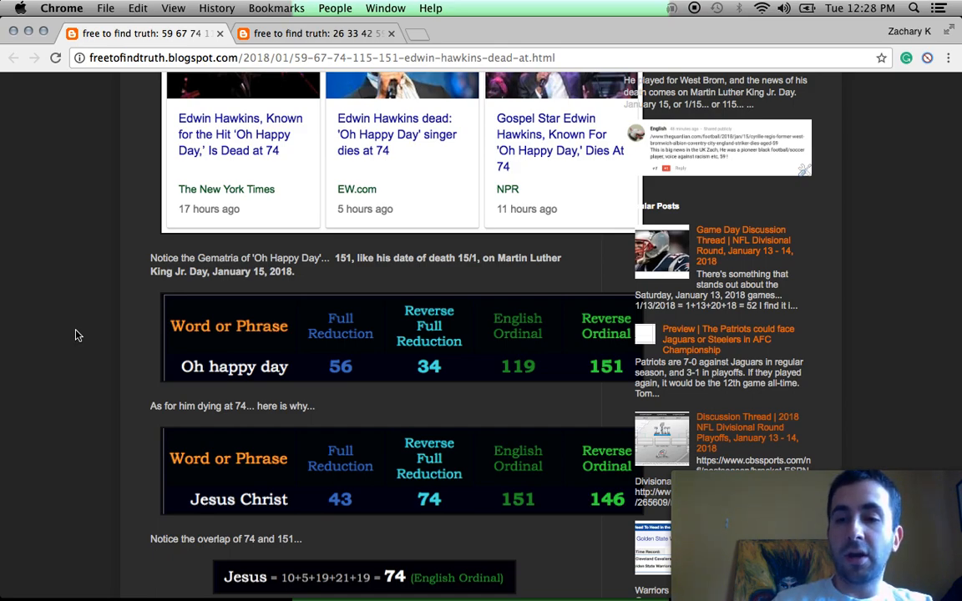
{"action": "left_click", "coordinate": [315, 34]}
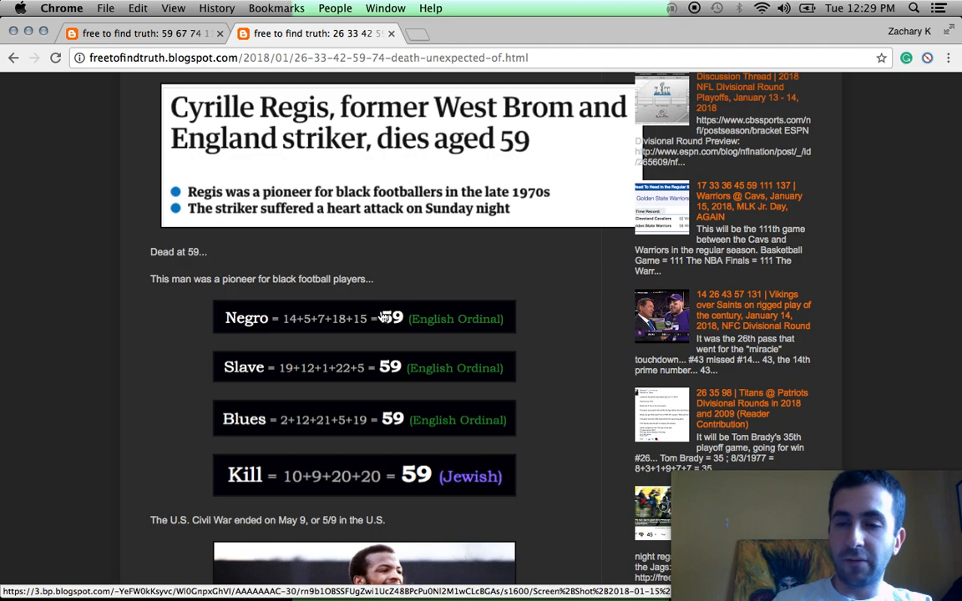
{"action": "mouse_move", "coordinate": [408, 314]}
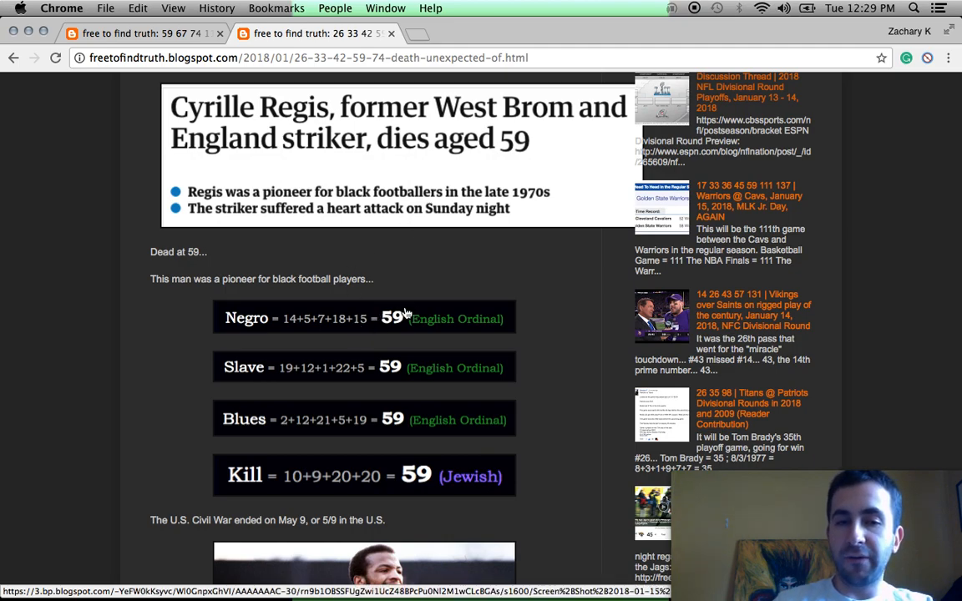
{"action": "mouse_move", "coordinate": [444, 421]}
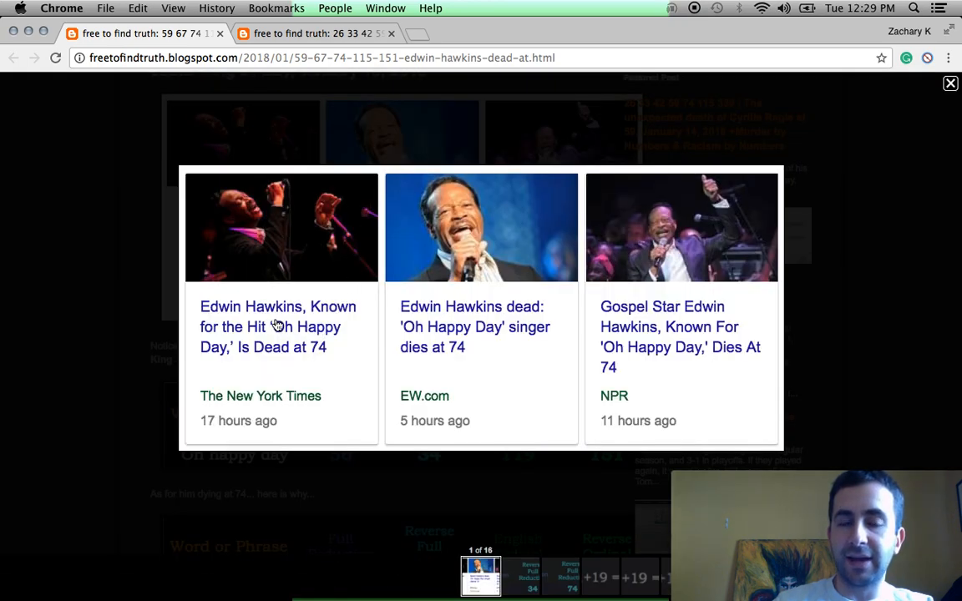
{"action": "mouse_move", "coordinate": [254, 361]}
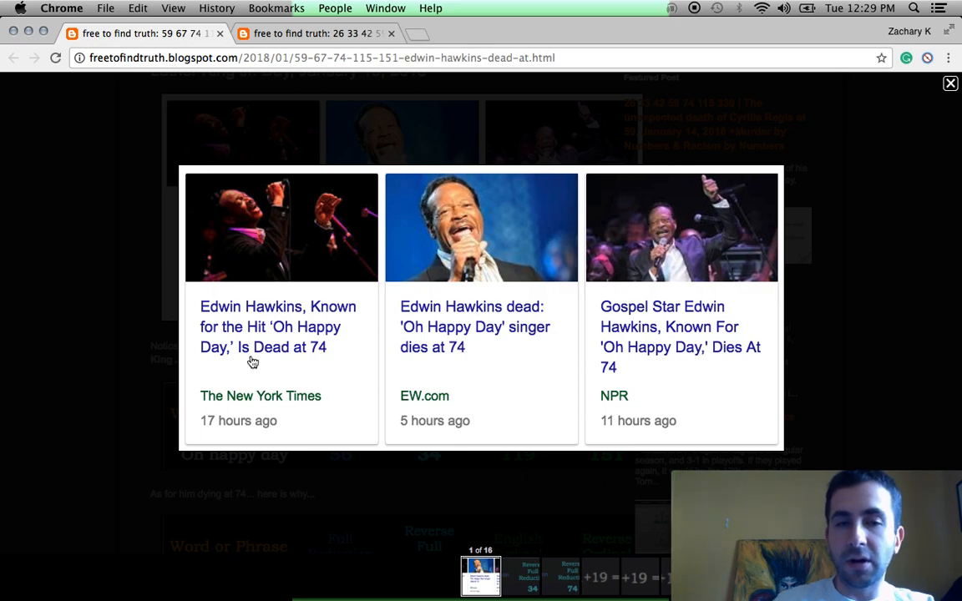
{"action": "mouse_move", "coordinate": [380, 255]}
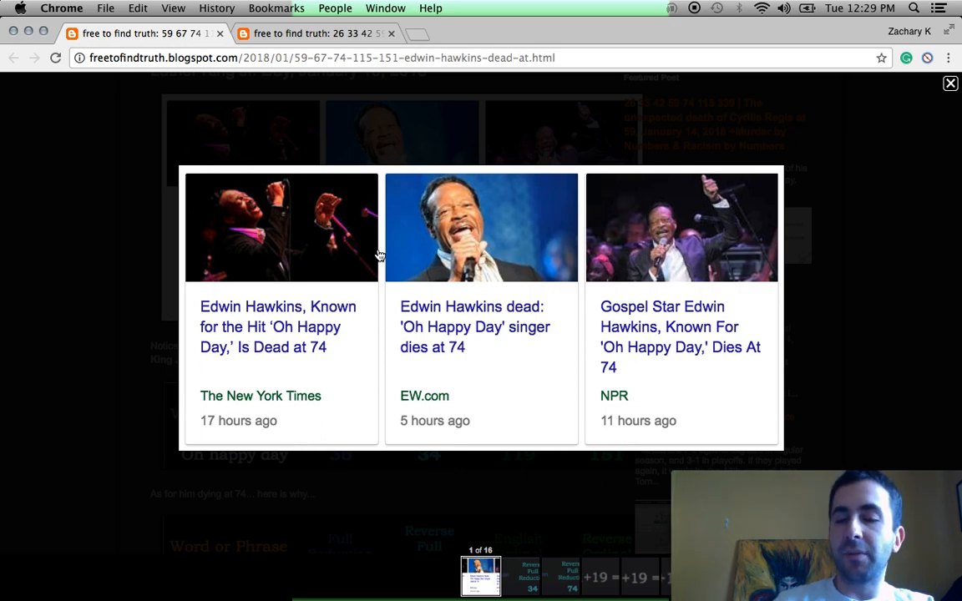
{"action": "mouse_move", "coordinate": [621, 354]}
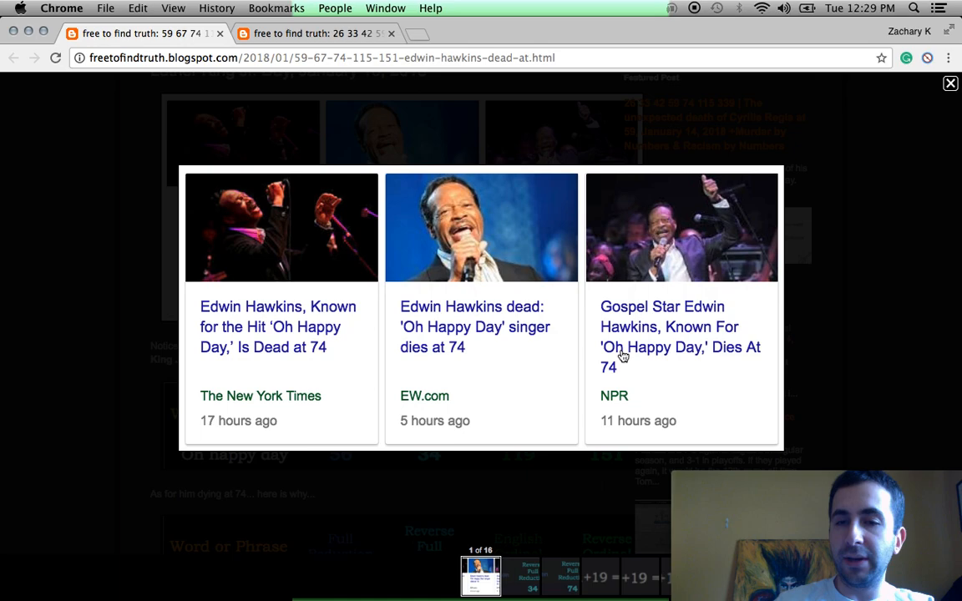
Close the enlarged news headlines image and return to the Hawkins post.
{"action": "left_click", "coordinate": [949, 84]}
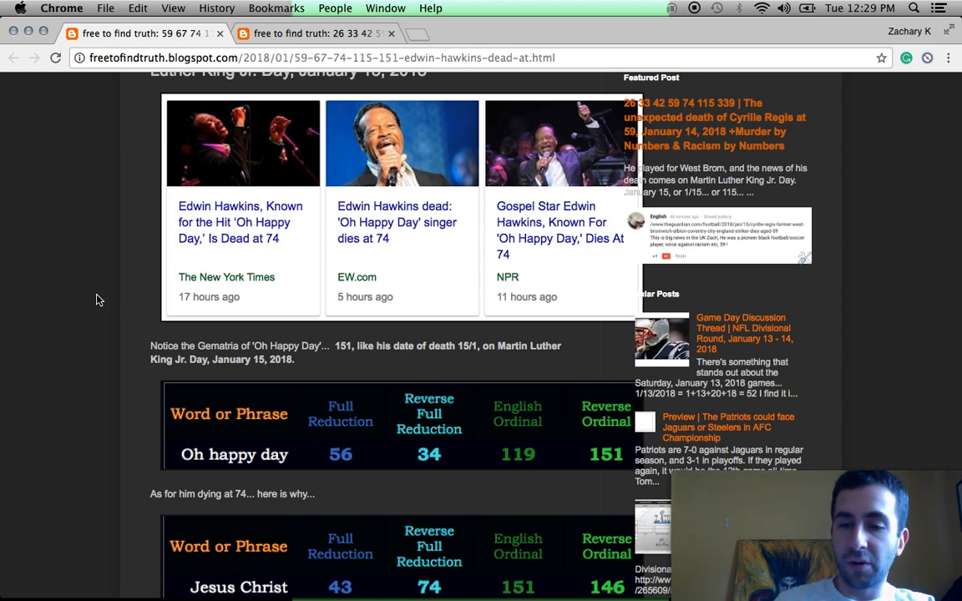
Scroll down the Hawkins post to the Oh happy day, Jesus Christ and Jesus 74 calculations.
{"action": "scroll", "scroll_direction": "down", "scroll_amount": 3}
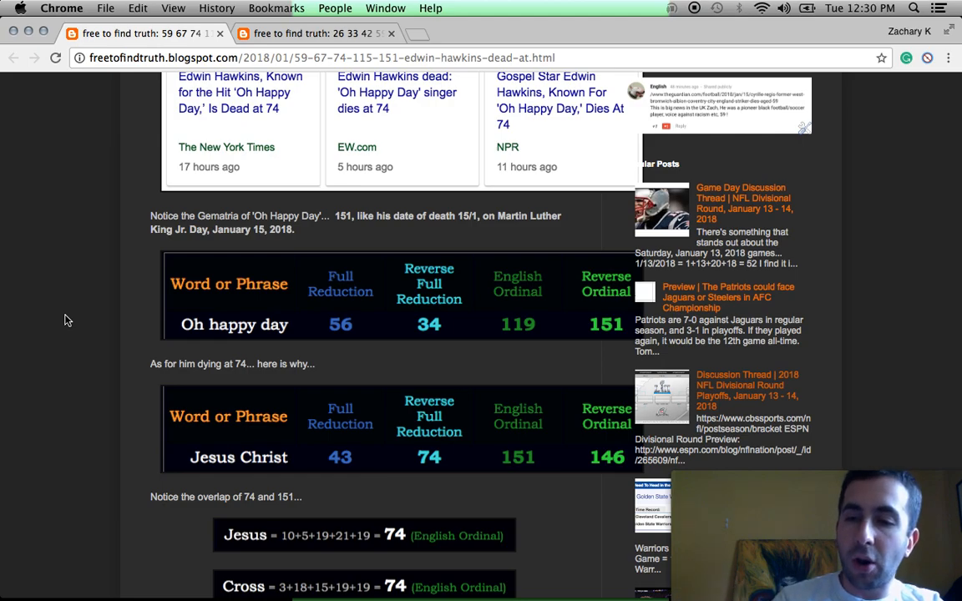
{"action": "mouse_move", "coordinate": [33, 314]}
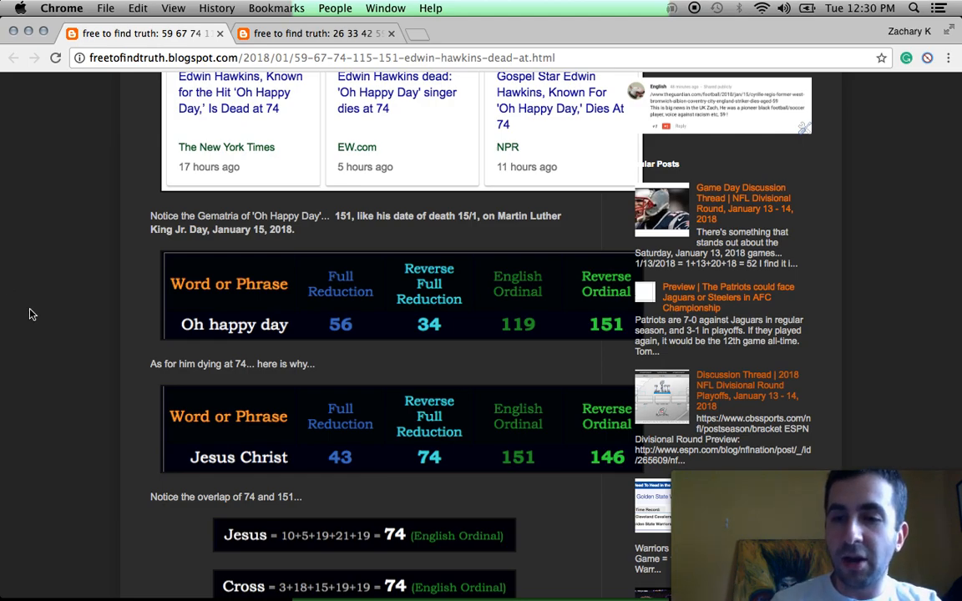
{"action": "scroll", "scroll_direction": "down", "scroll_amount": 3}
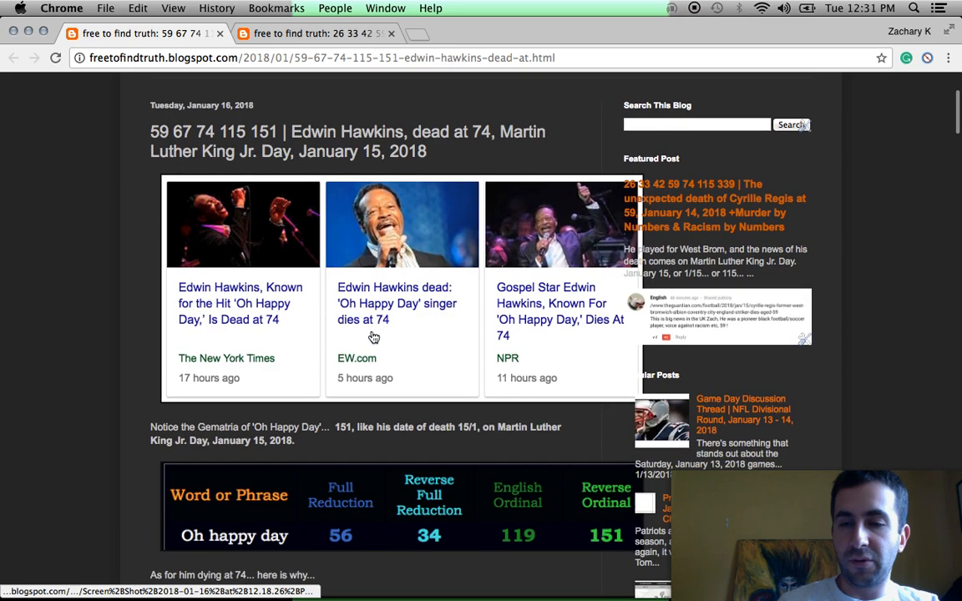
{"action": "scroll", "scroll_direction": "down", "scroll_amount": 3}
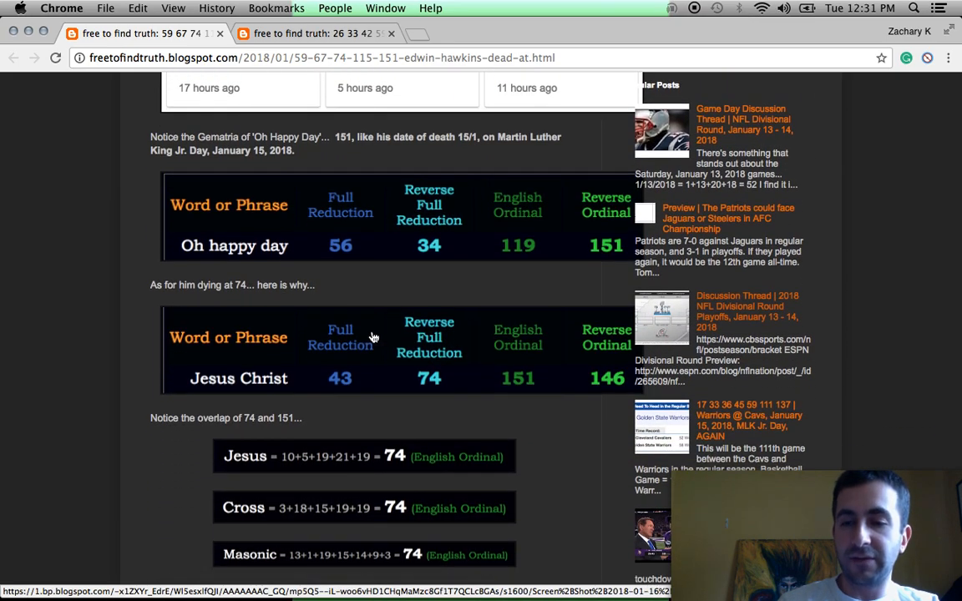
{"action": "scroll", "scroll_direction": "down", "scroll_amount": 3}
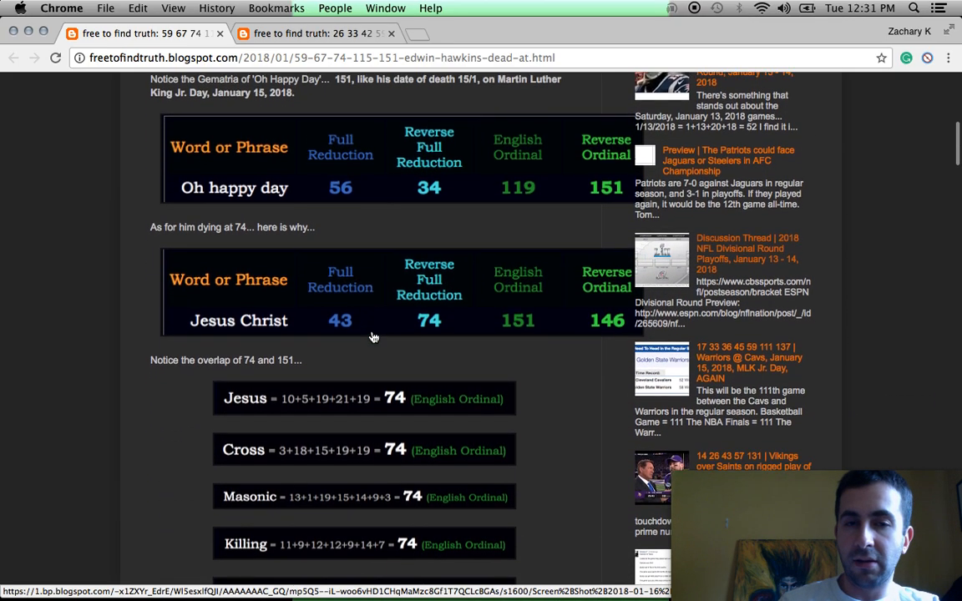
{"action": "scroll", "scroll_direction": "down", "scroll_amount": 3}
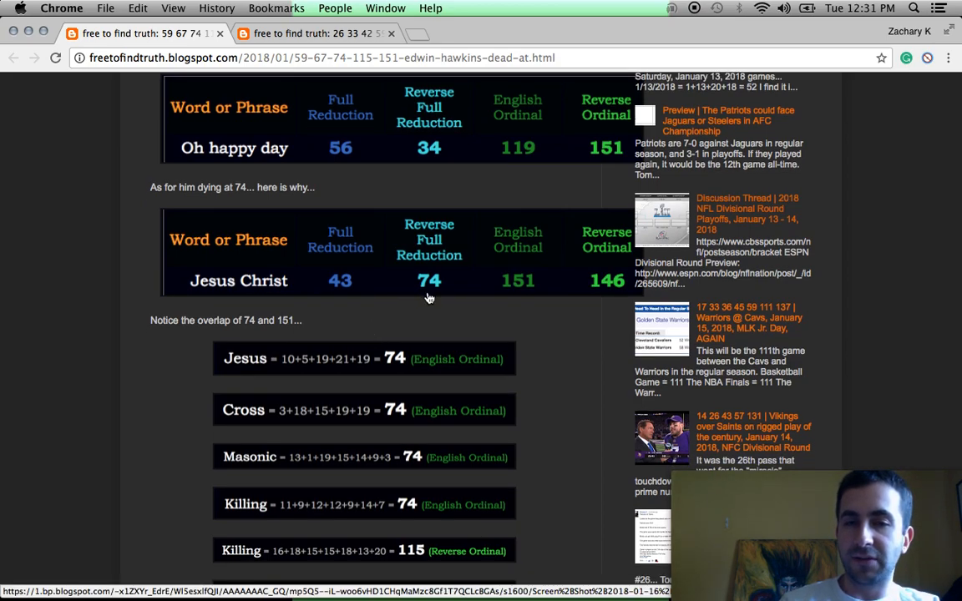
{"action": "mouse_move", "coordinate": [517, 284]}
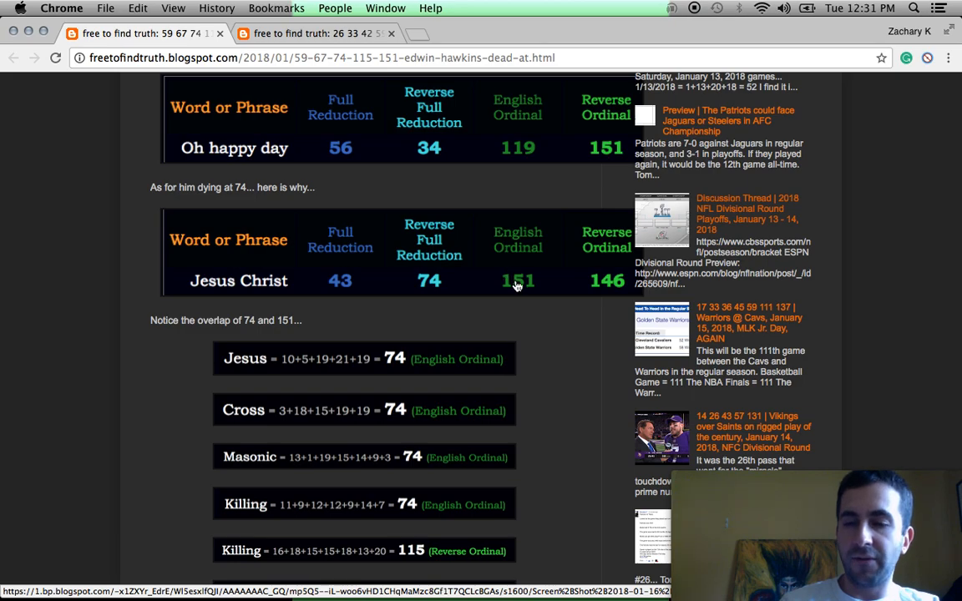
{"action": "scroll", "scroll_direction": "down", "scroll_amount": 3}
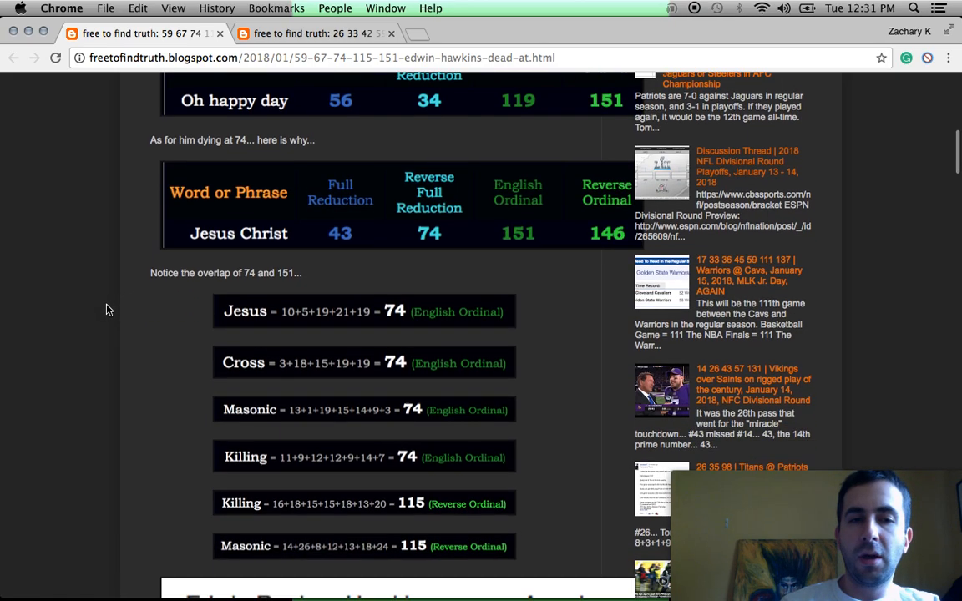
{"action": "scroll", "scroll_direction": "down", "scroll_amount": 3}
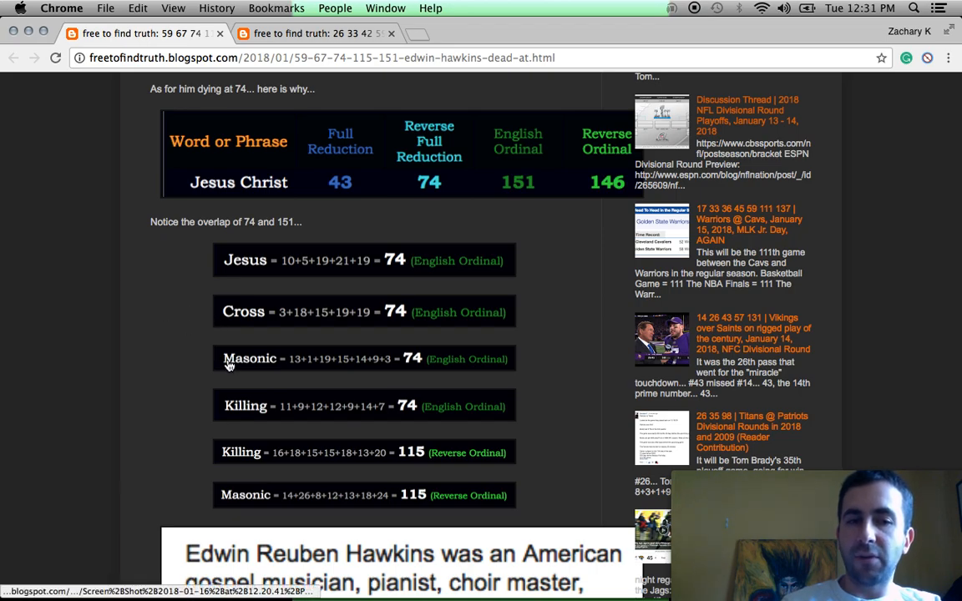
{"action": "mouse_move", "coordinate": [126, 418]}
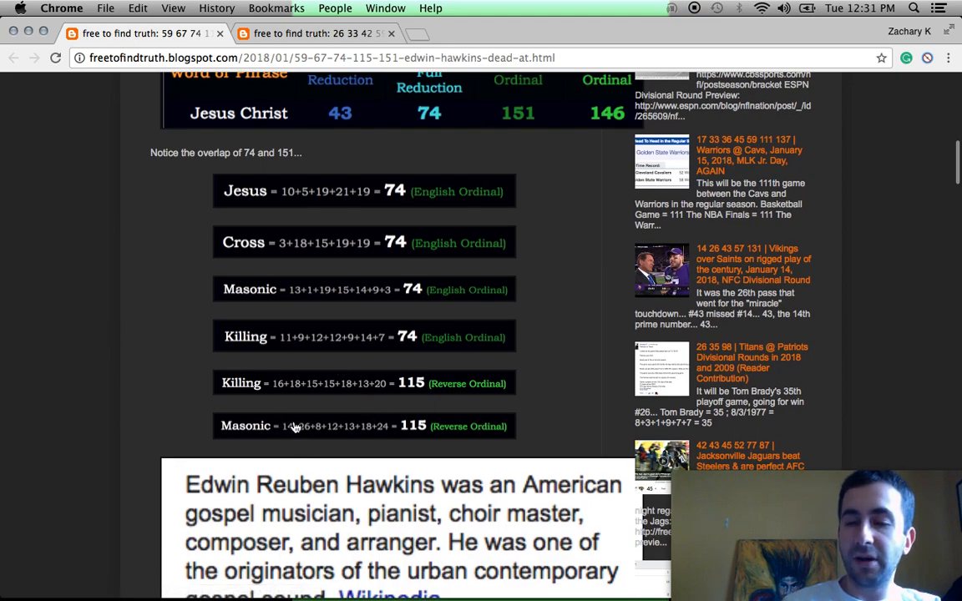
{"action": "mouse_move", "coordinate": [197, 426]}
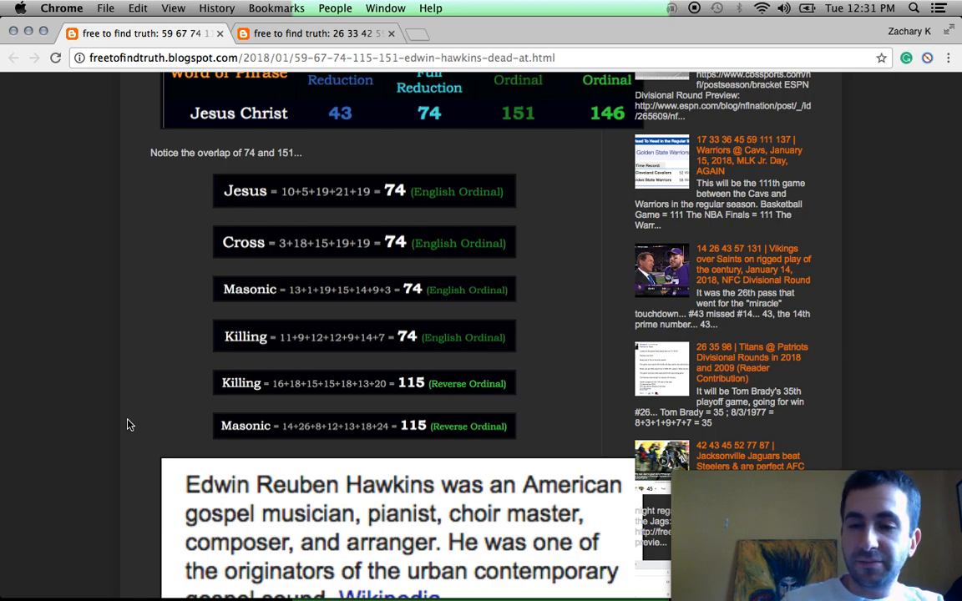
{"action": "mouse_move", "coordinate": [209, 436]}
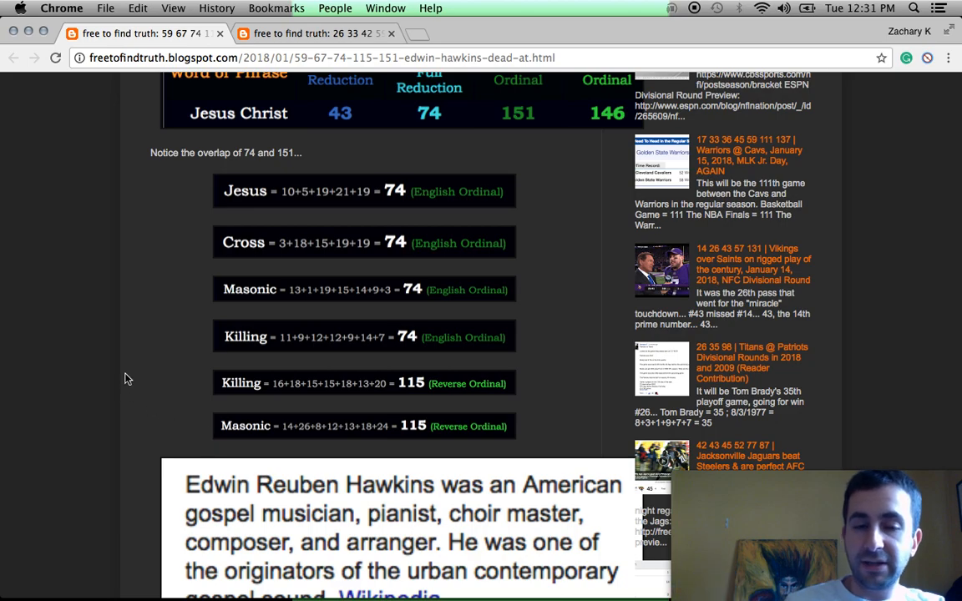
{"action": "scroll", "scroll_direction": "down", "scroll_amount": 3}
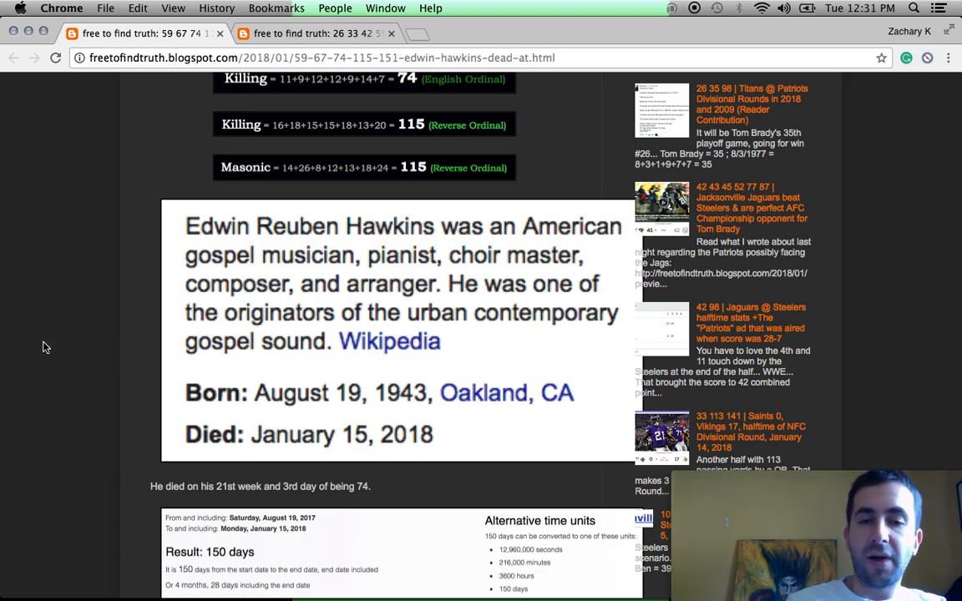
Enlarge the 150-day span image (August 19, 2017 to January 15, 2018), then close it.
{"action": "scroll", "scroll_direction": "down", "scroll_amount": 3}
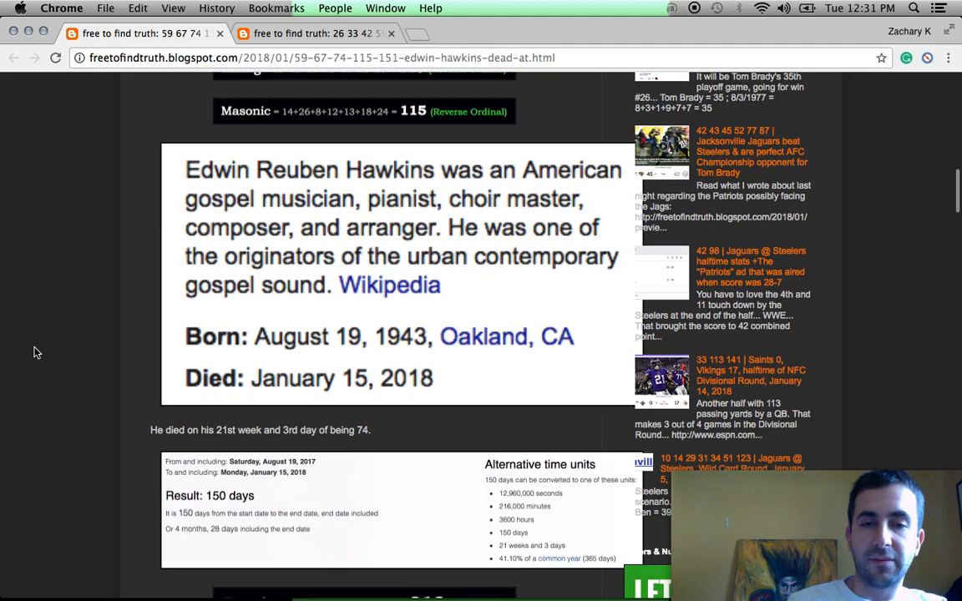
{"action": "scroll", "scroll_direction": "down", "scroll_amount": 3}
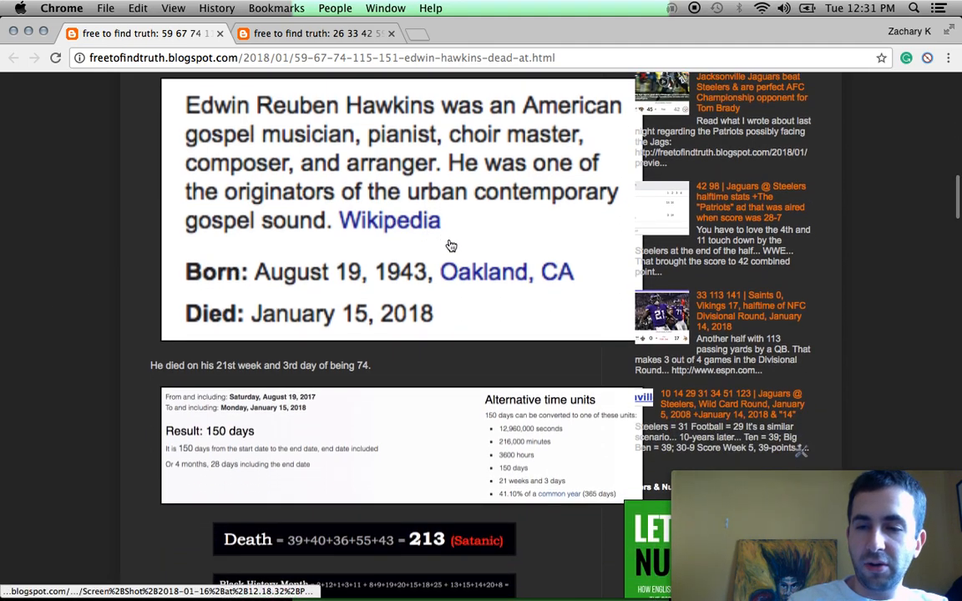
{"action": "mouse_move", "coordinate": [421, 282]}
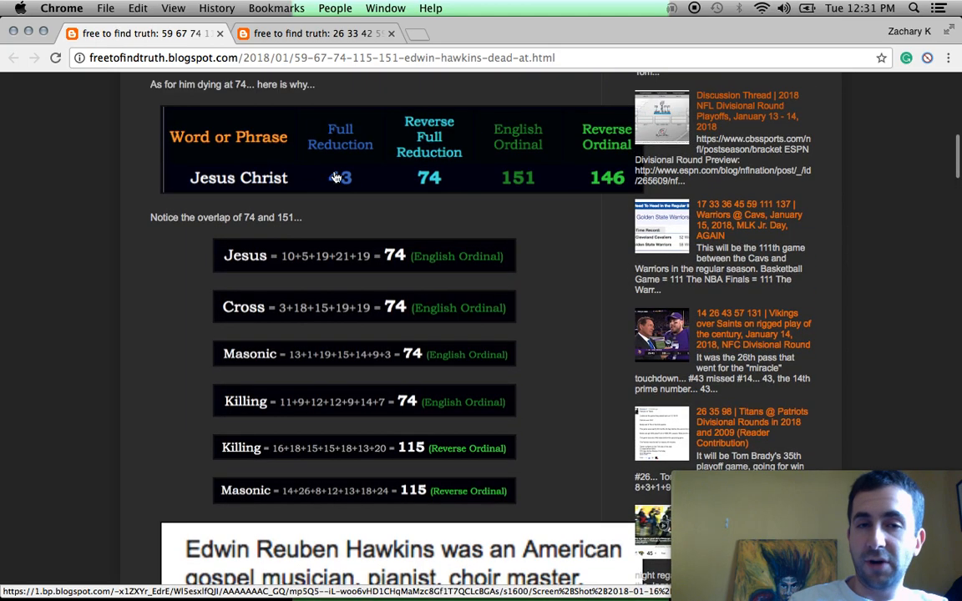
{"action": "scroll", "scroll_direction": "down", "scroll_amount": 3}
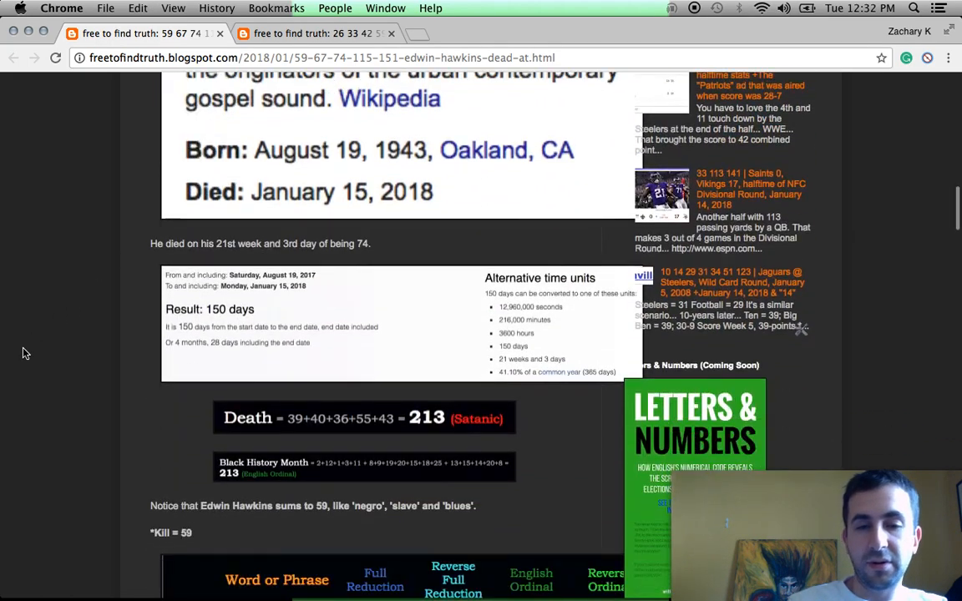
{"action": "scroll", "scroll_direction": "down", "scroll_amount": 3}
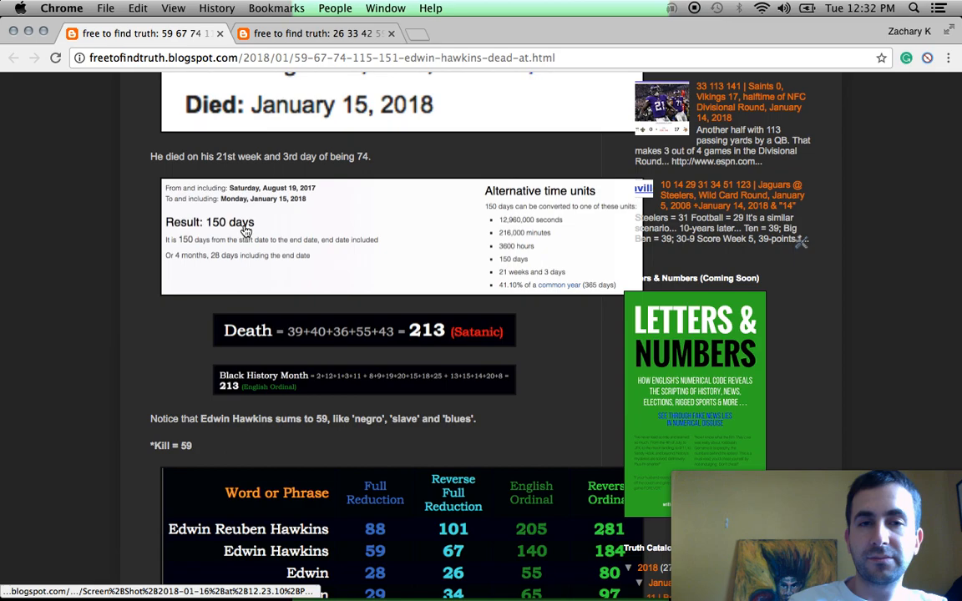
{"action": "left_click", "coordinate": [244, 237]}
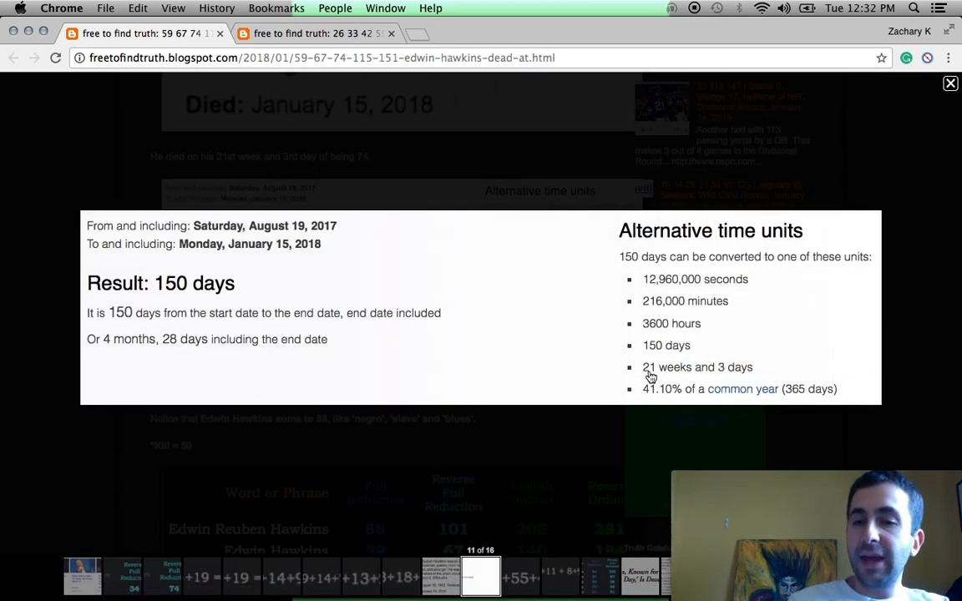
{"action": "mouse_move", "coordinate": [725, 378]}
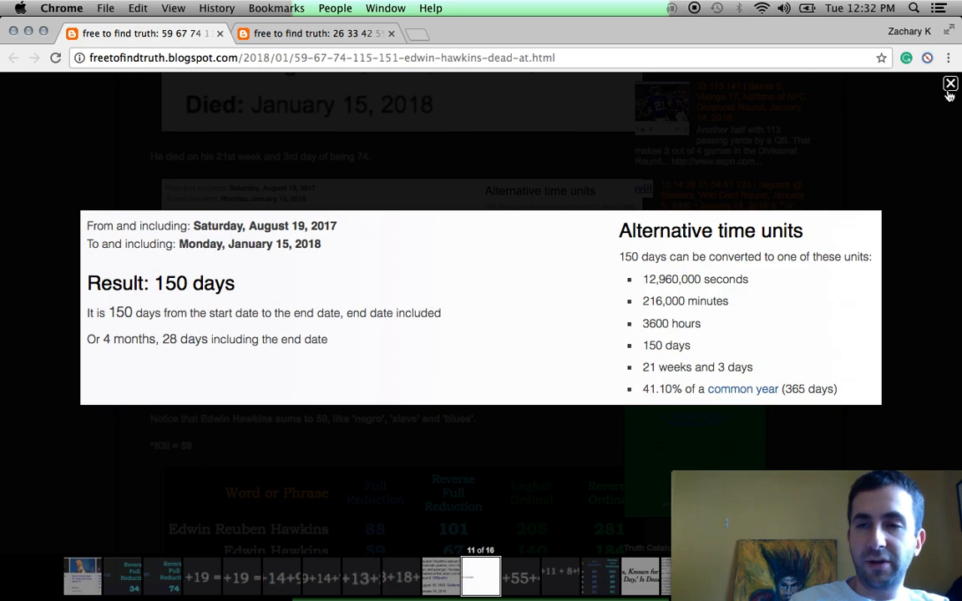
{"action": "left_click", "coordinate": [950, 84]}
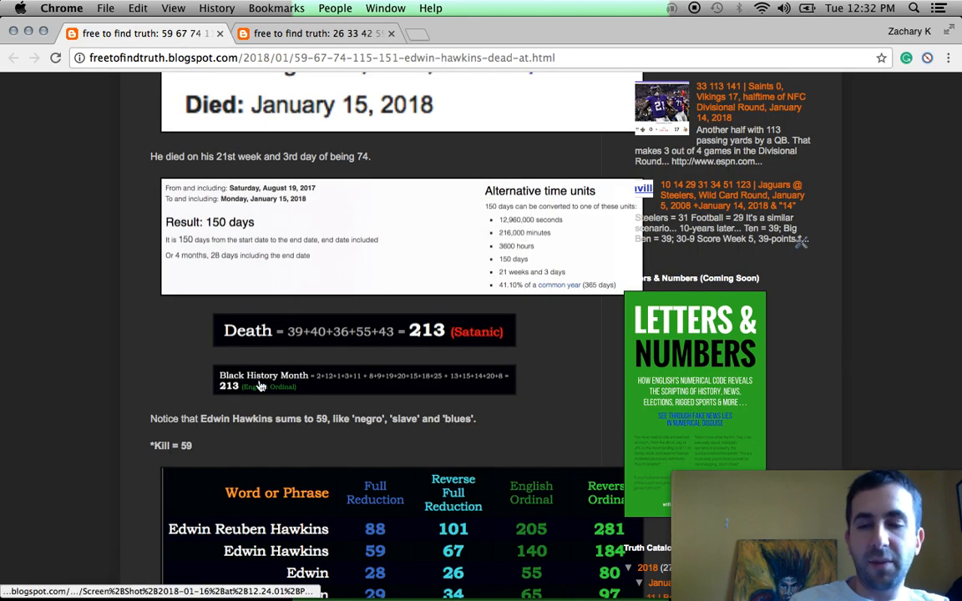
{"action": "mouse_move", "coordinate": [204, 398]}
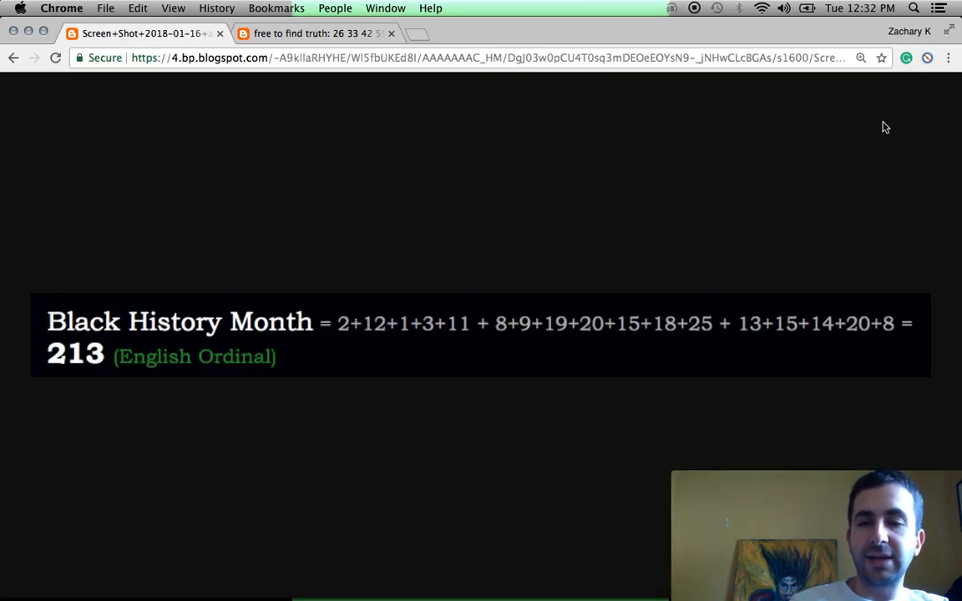
{"action": "mouse_move", "coordinate": [605, 154]}
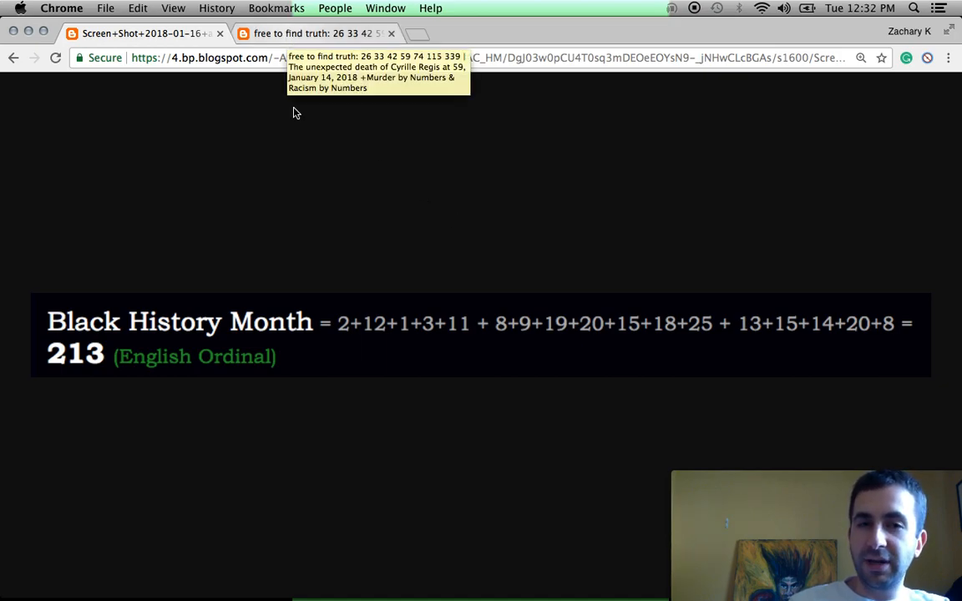
{"action": "mouse_move", "coordinate": [224, 482]}
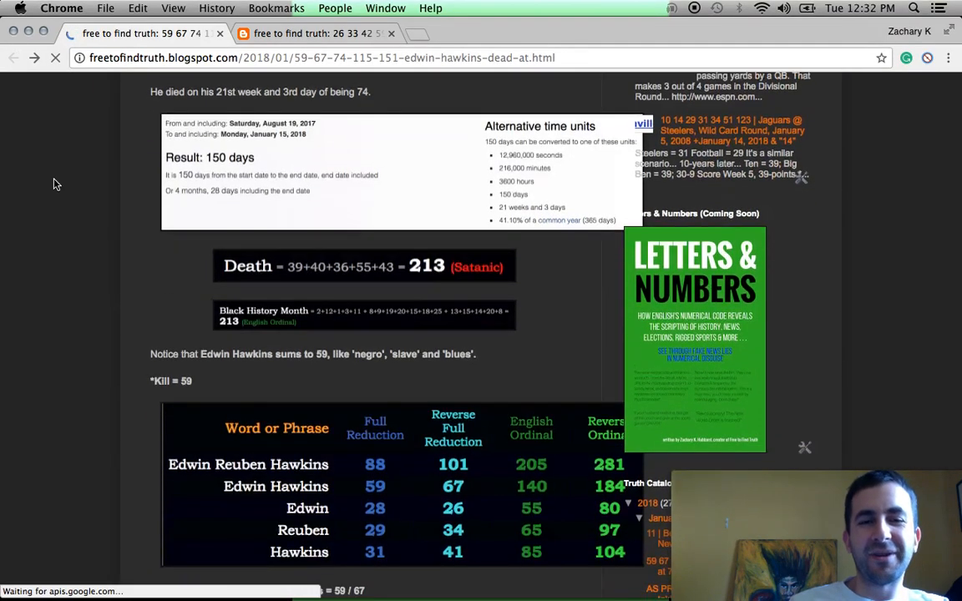
Scroll through the Edwin Hawkins gematria table and the NYT obituary headline.
{"action": "scroll", "scroll_direction": "down", "scroll_amount": 3}
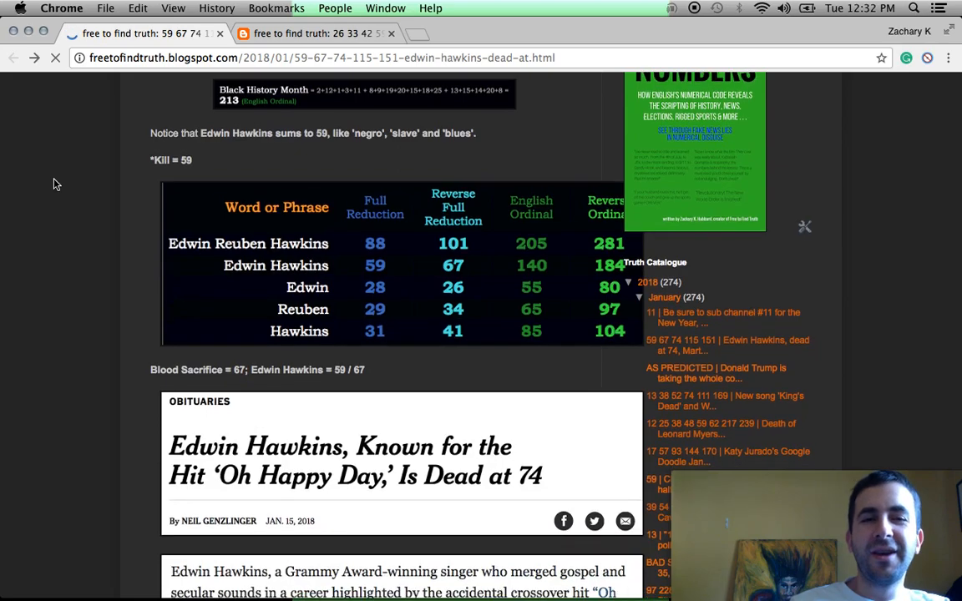
{"action": "scroll", "scroll_direction": "up", "scroll_amount": 3}
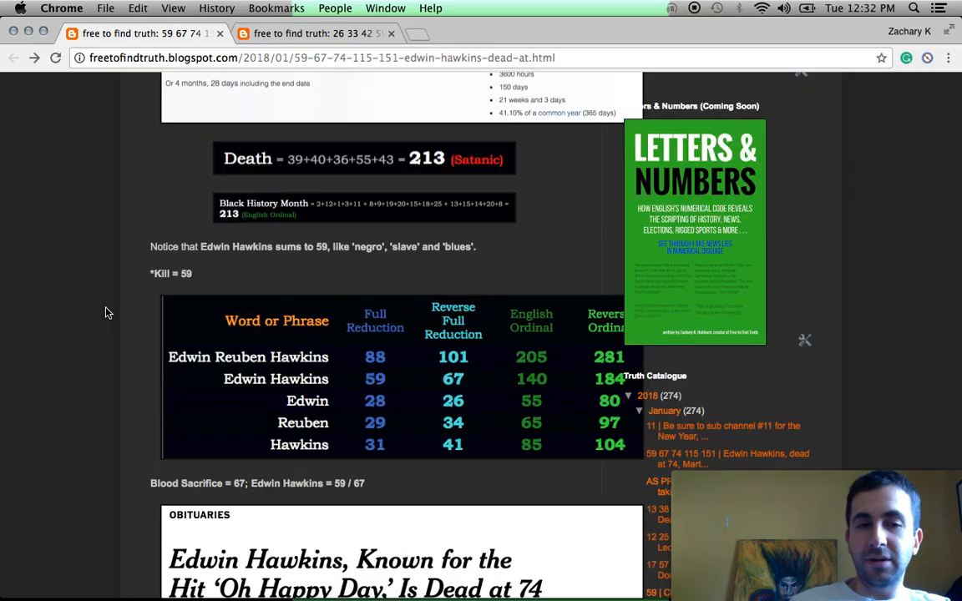
{"action": "scroll", "scroll_direction": "down", "scroll_amount": 3}
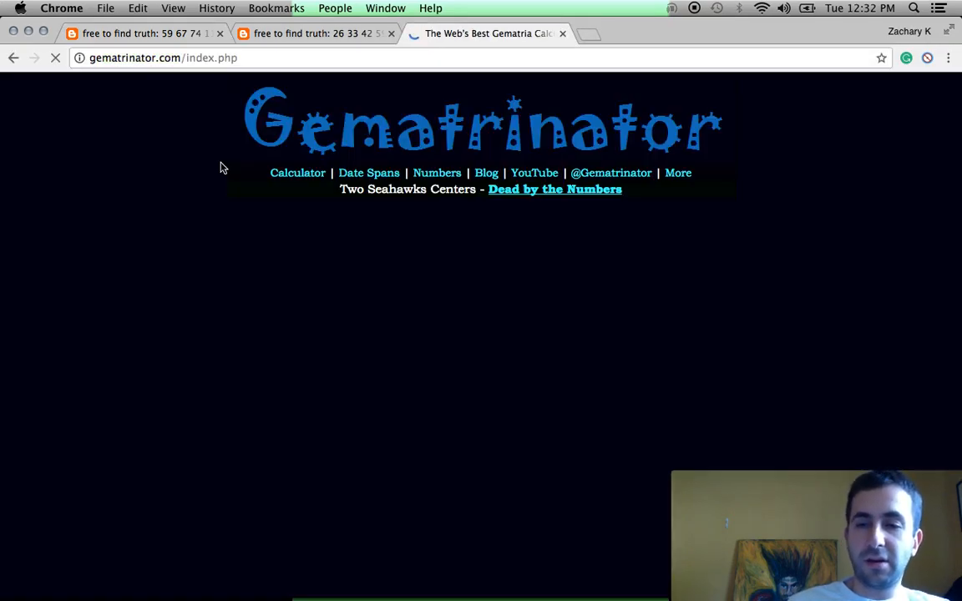
Score 'Jesus Christ' in the Gematrinator calculator, reading 43, 74, 151 and 146.
{"action": "left_click", "coordinate": [297, 172]}
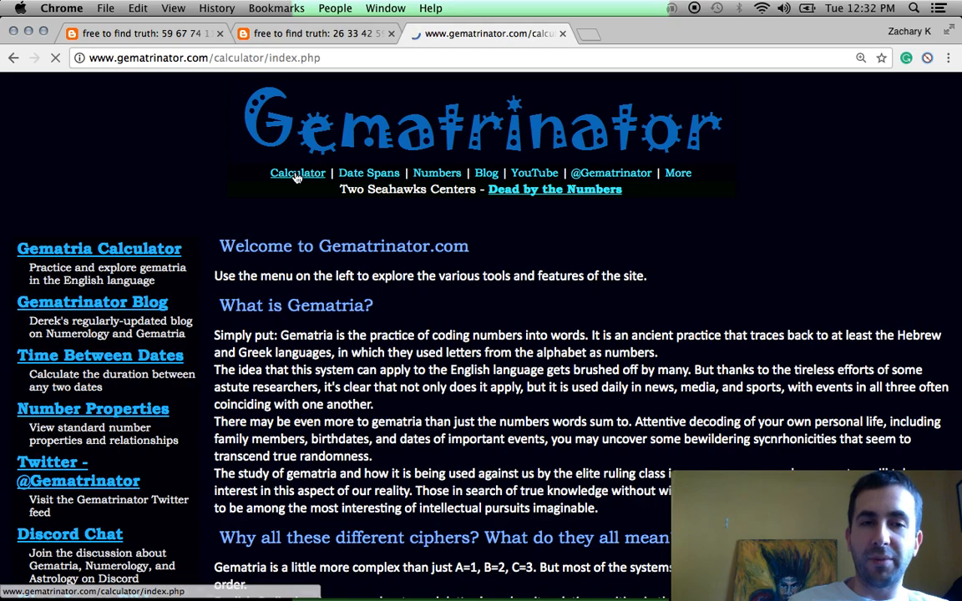
{"action": "left_click", "coordinate": [298, 172]}
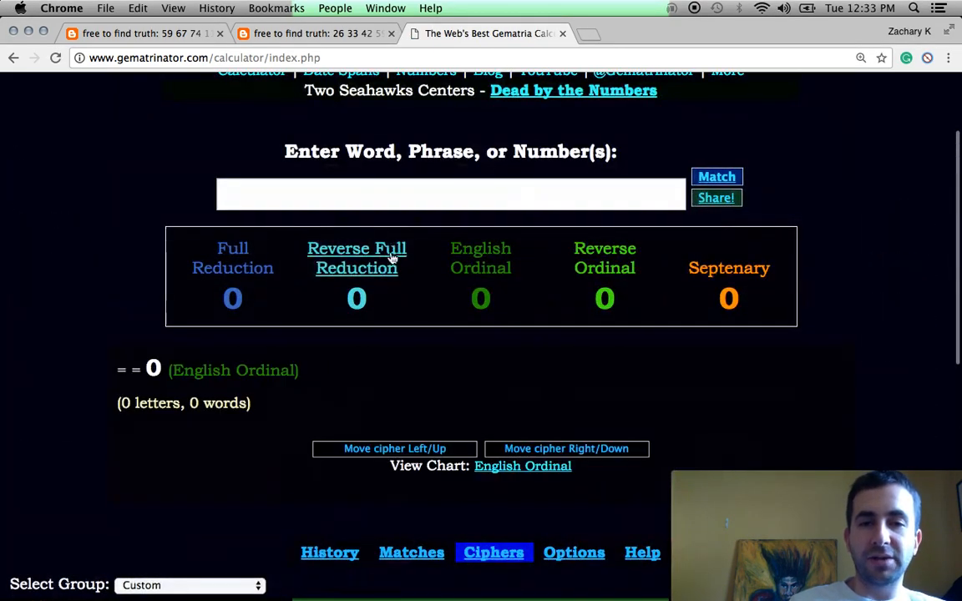
{"action": "type", "text": "Jesus Christ"}
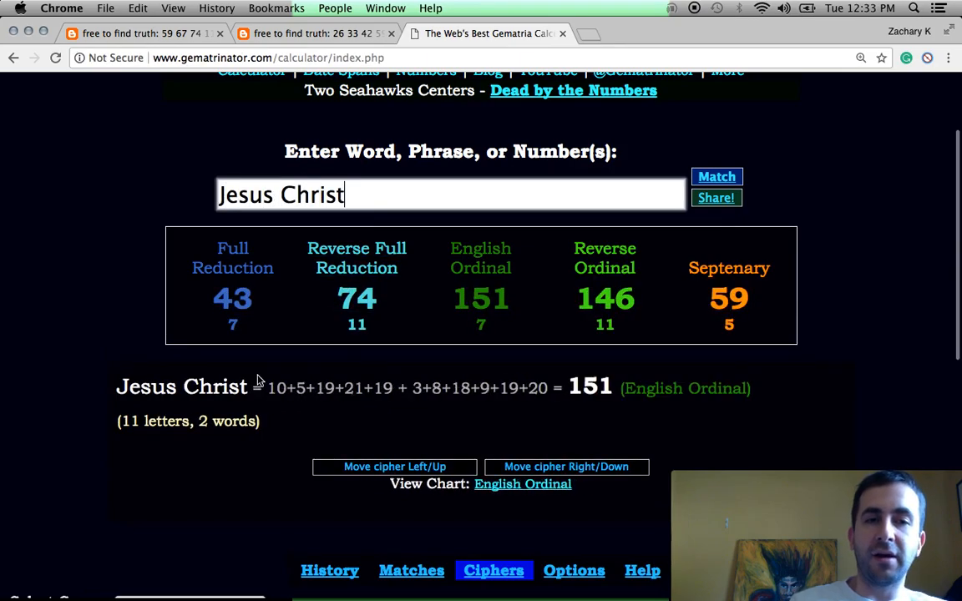
{"action": "left_click", "coordinate": [728, 267]}
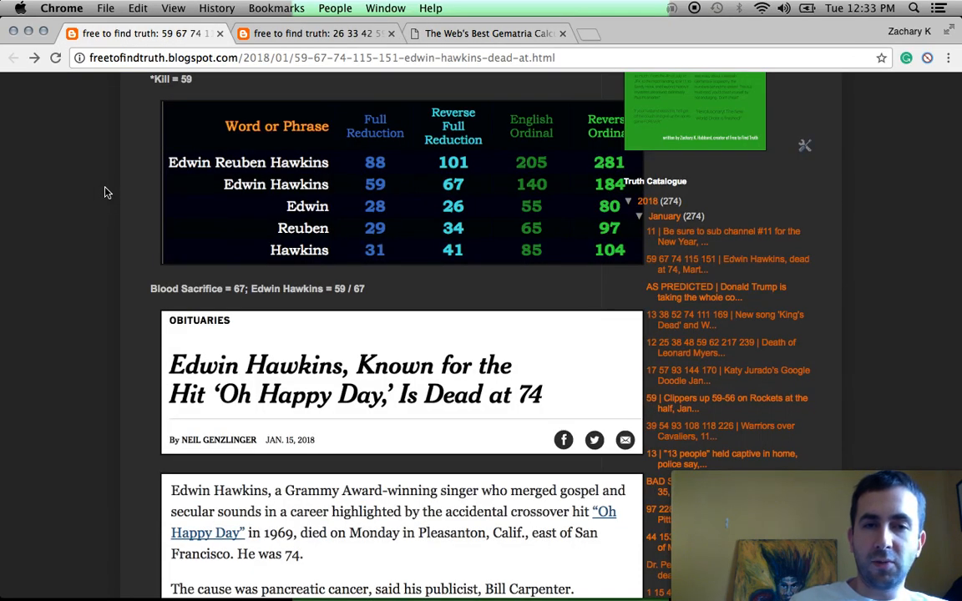
Scroll through the post past the 74/115 tables and back up to its title and headlines.
{"action": "scroll", "scroll_direction": "down", "scroll_amount": 3}
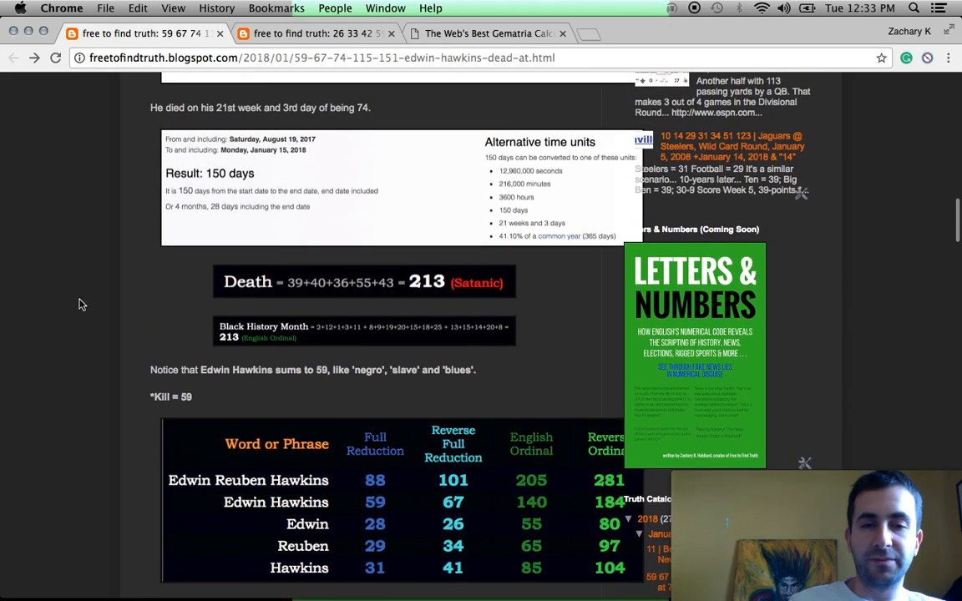
{"action": "scroll", "scroll_direction": "down", "scroll_amount": 3}
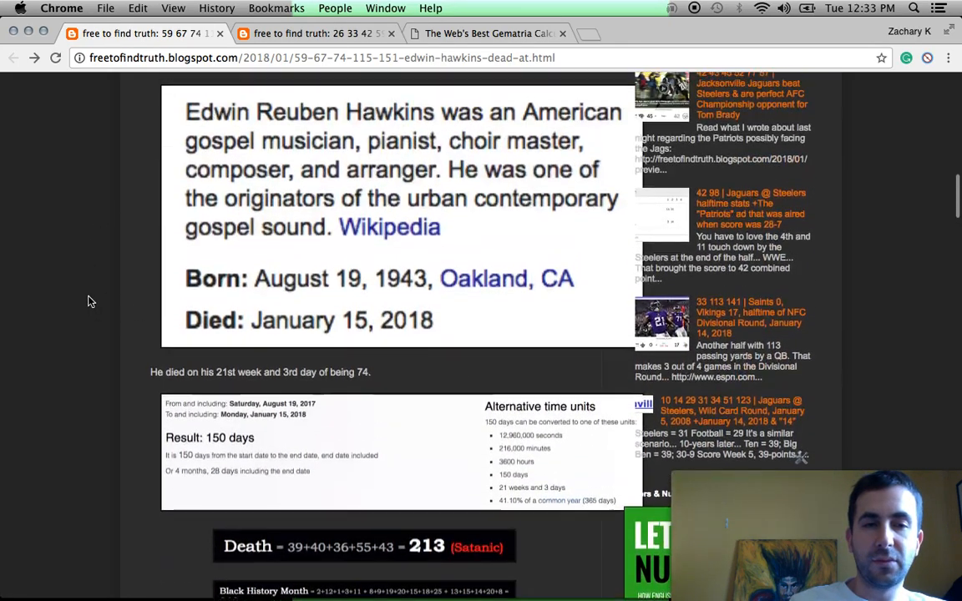
{"action": "scroll", "scroll_direction": "down", "scroll_amount": 3}
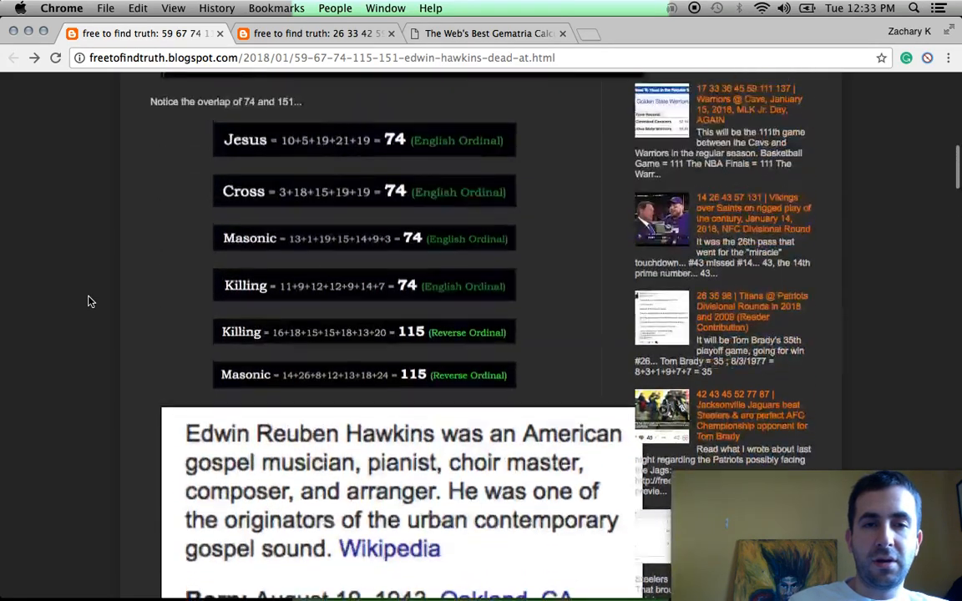
{"action": "scroll", "scroll_direction": "up", "scroll_amount": 3}
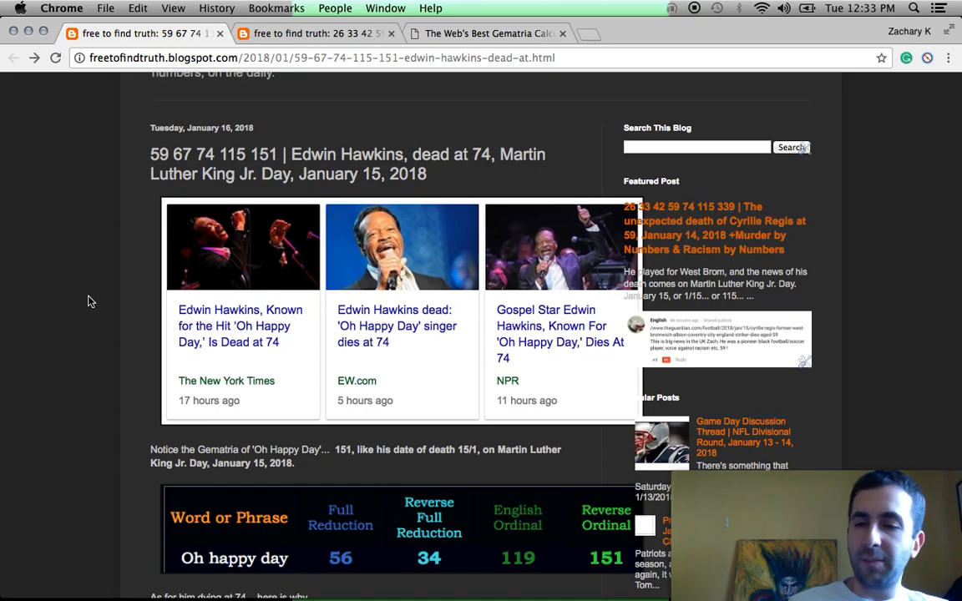
{"action": "mouse_move", "coordinate": [109, 337]}
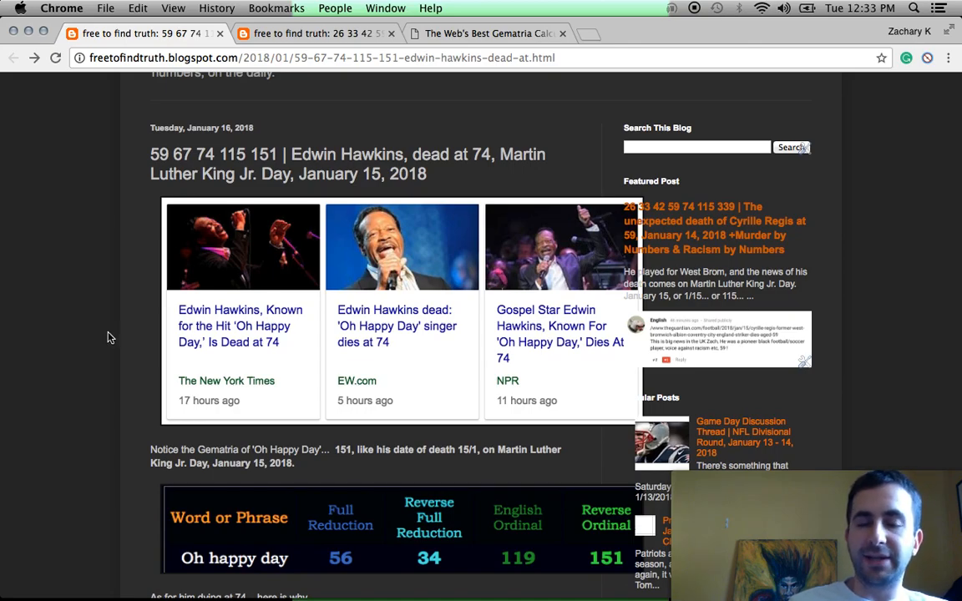
Scroll down past the Wikipedia snippet to the Death = 213 line and Edwin Reuben Hawkins name table.
{"action": "scroll", "scroll_direction": "down", "scroll_amount": 3}
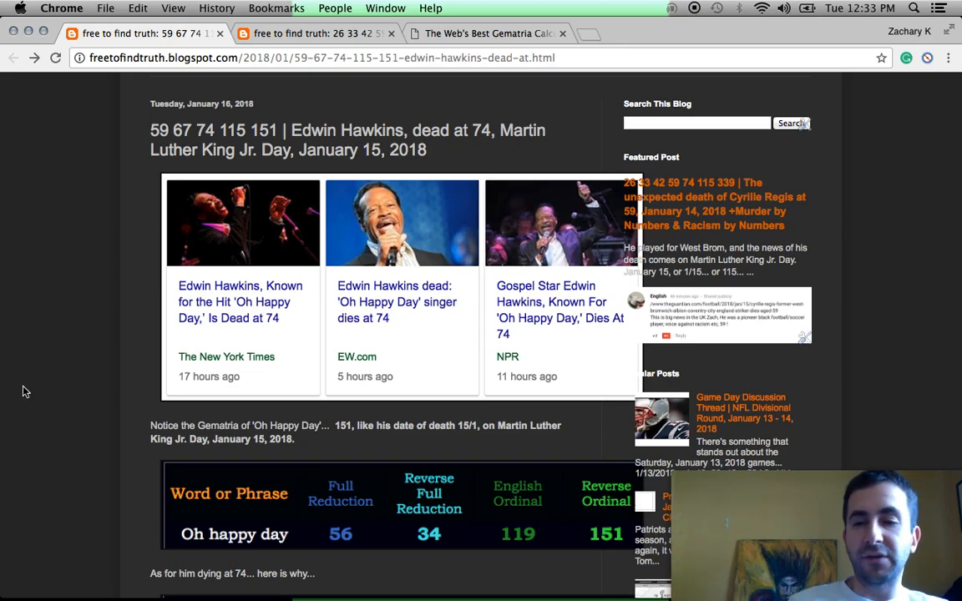
{"action": "mouse_move", "coordinate": [63, 391]}
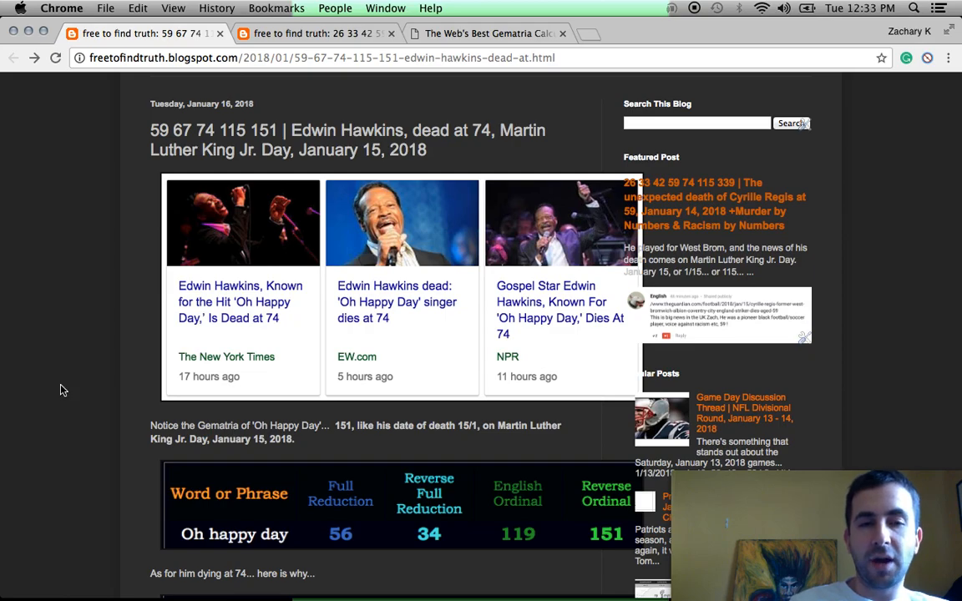
{"action": "scroll", "scroll_direction": "down", "scroll_amount": 3}
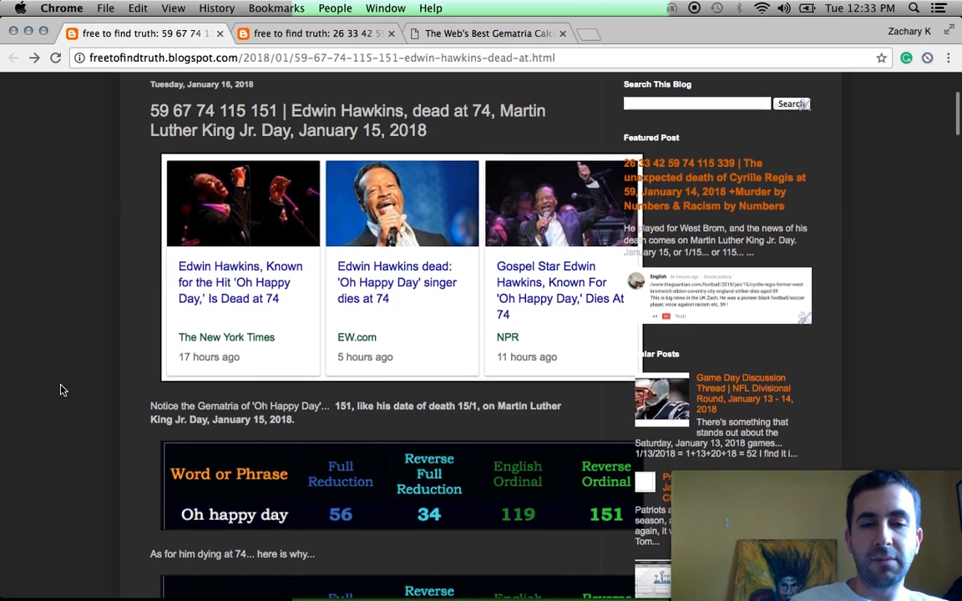
{"action": "scroll", "scroll_direction": "down", "scroll_amount": 3}
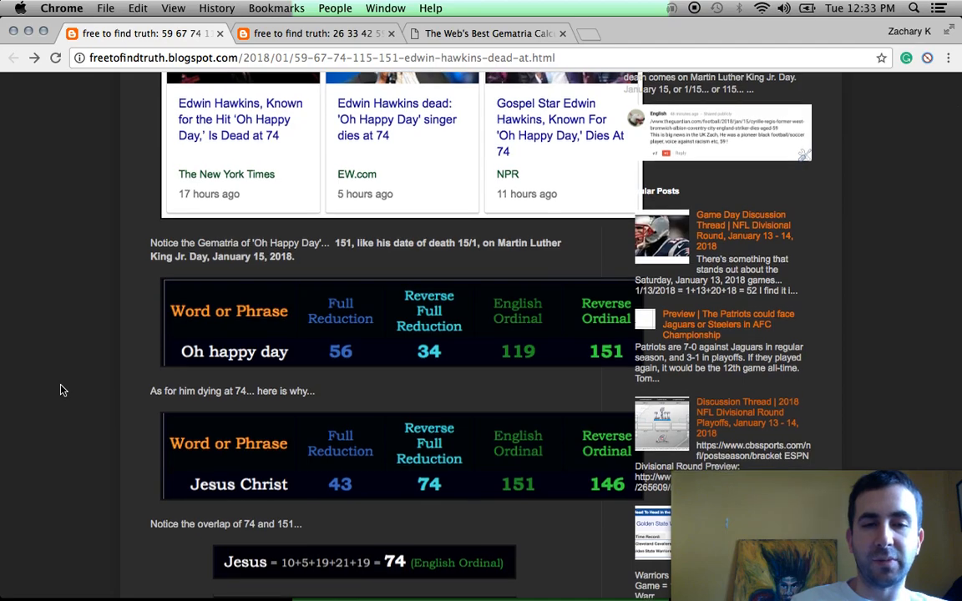
{"action": "scroll", "scroll_direction": "down", "scroll_amount": 3}
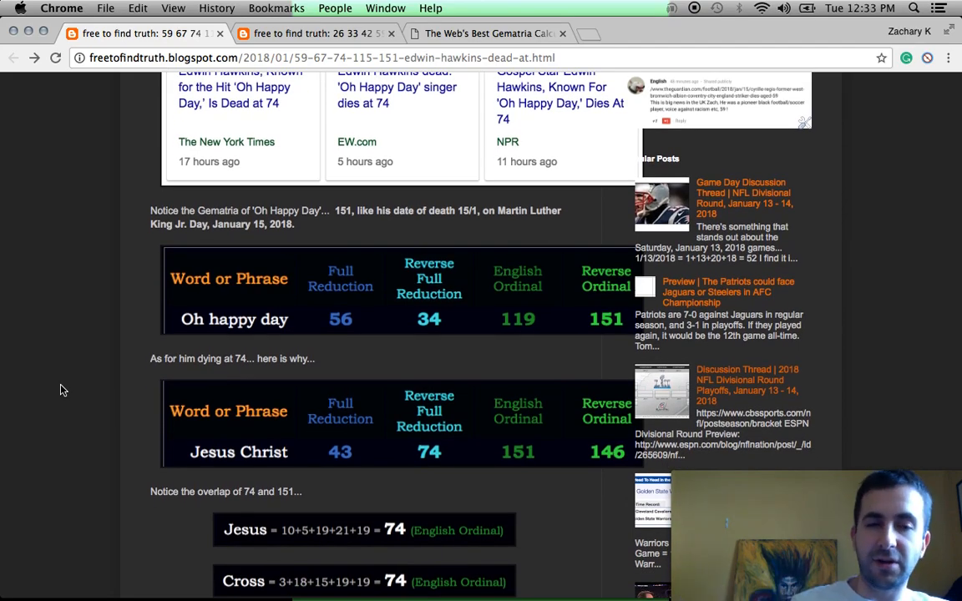
{"action": "scroll", "scroll_direction": "down", "scroll_amount": 3}
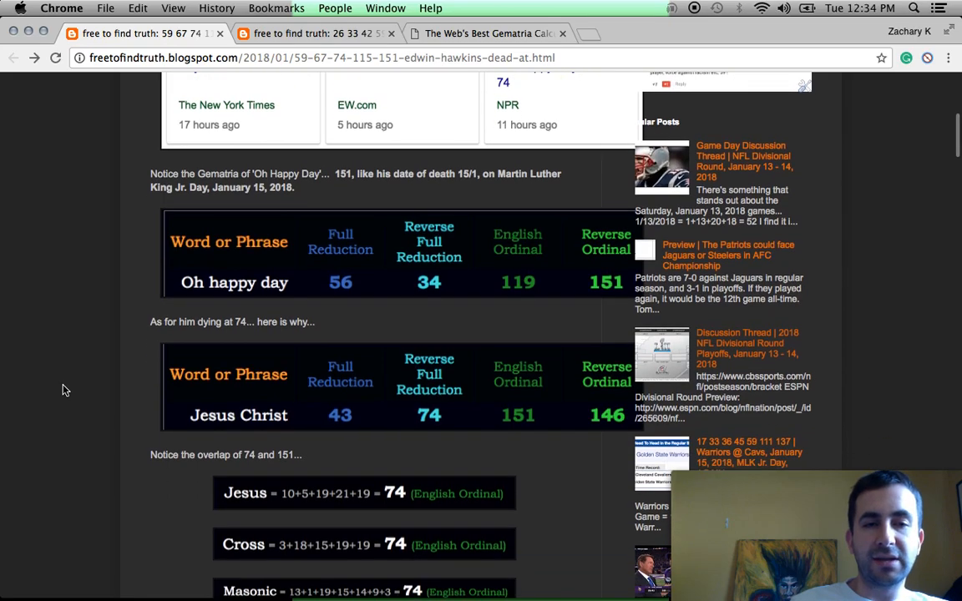
{"action": "scroll", "scroll_direction": "down", "scroll_amount": 3}
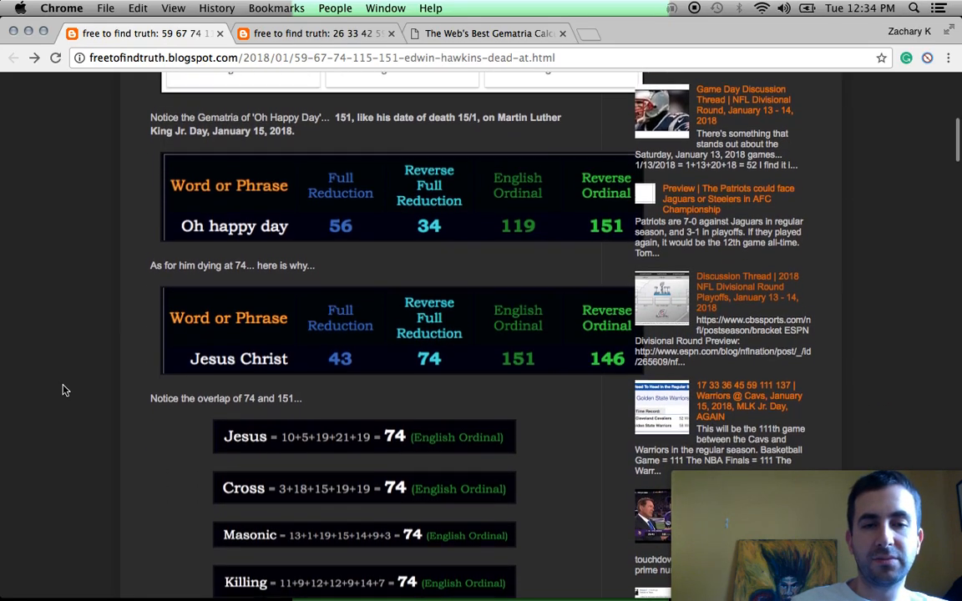
{"action": "scroll", "scroll_direction": "down", "scroll_amount": 3}
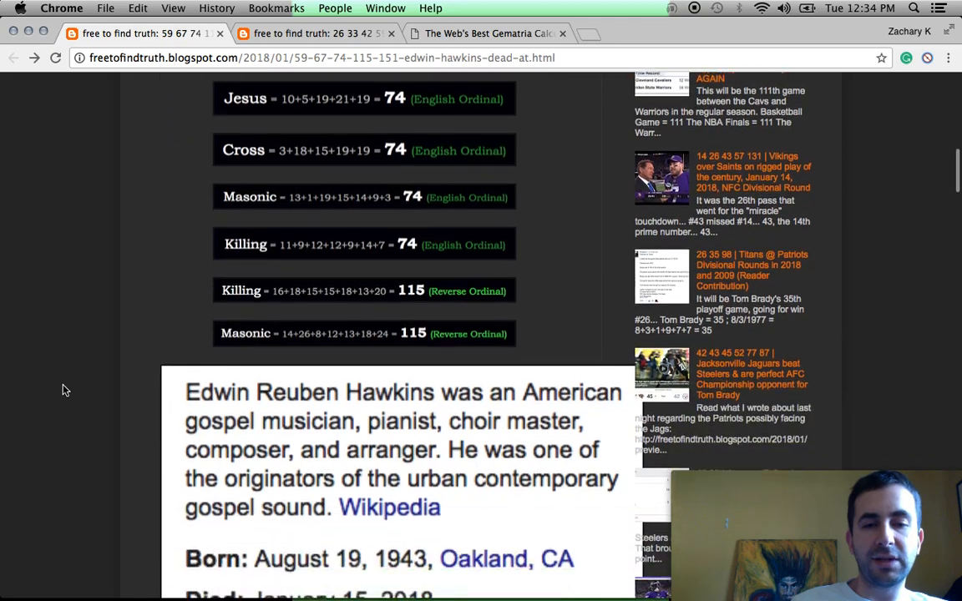
{"action": "scroll", "scroll_direction": "down", "scroll_amount": 3}
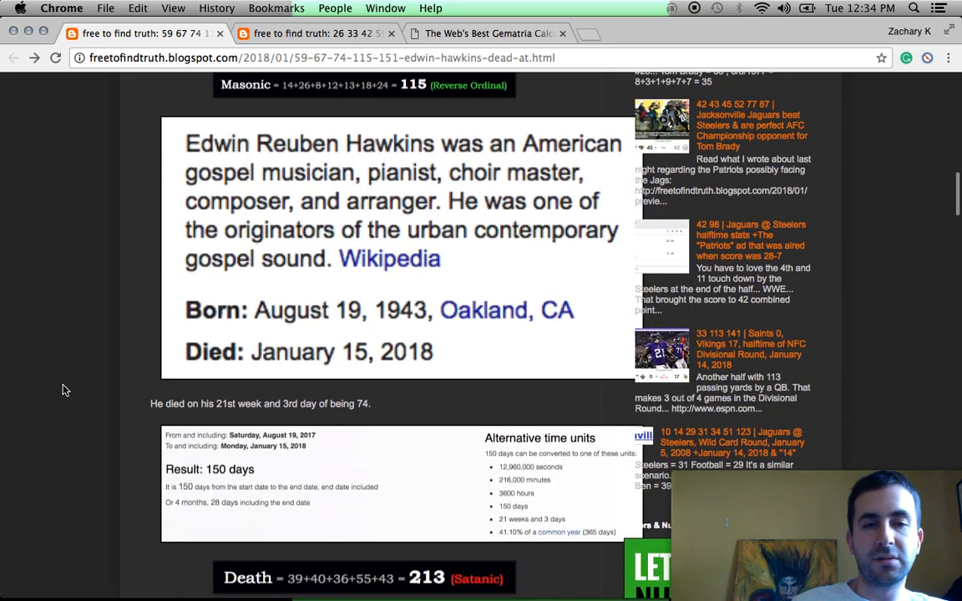
{"action": "mouse_move", "coordinate": [301, 358]}
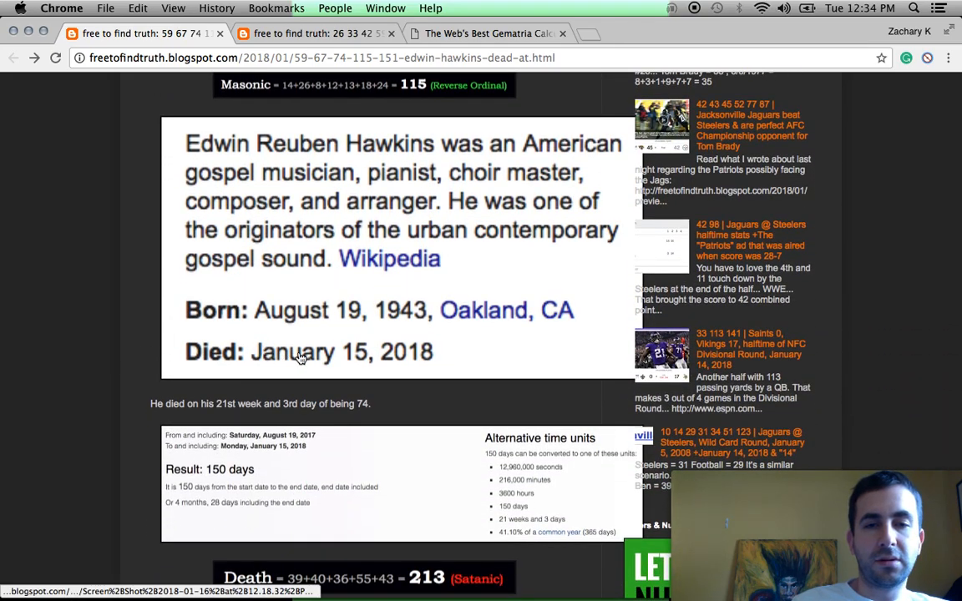
{"action": "mouse_move", "coordinate": [60, 342]}
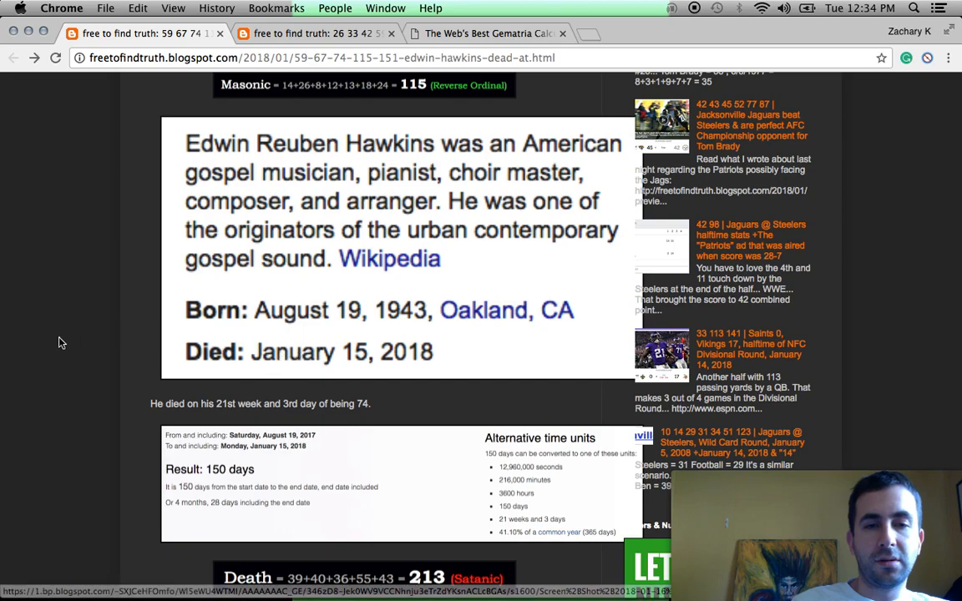
{"action": "scroll", "scroll_direction": "down", "scroll_amount": 3}
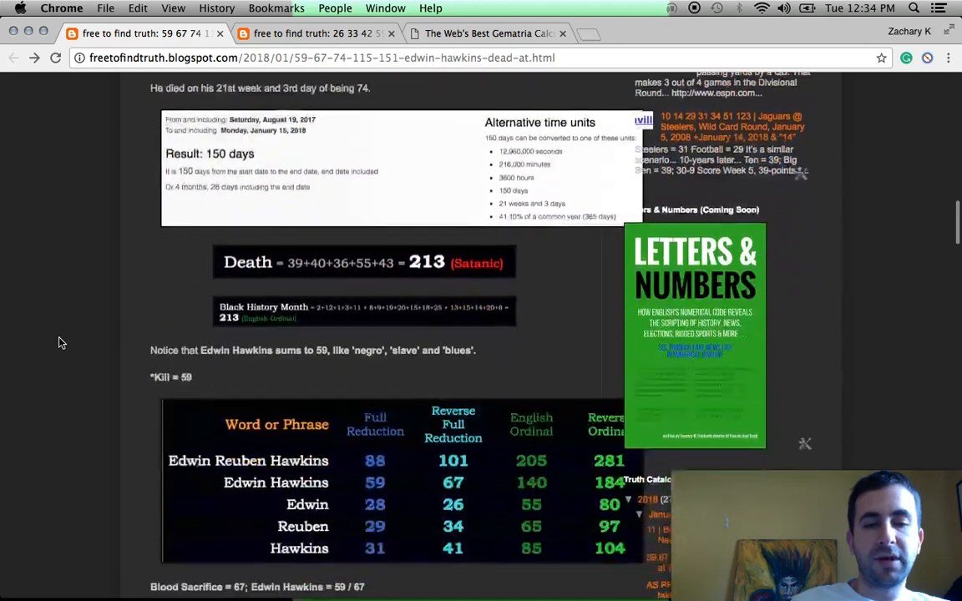
Scroll down to the New York Times obituary excerpt and read it.
{"action": "scroll", "scroll_direction": "down", "scroll_amount": 3}
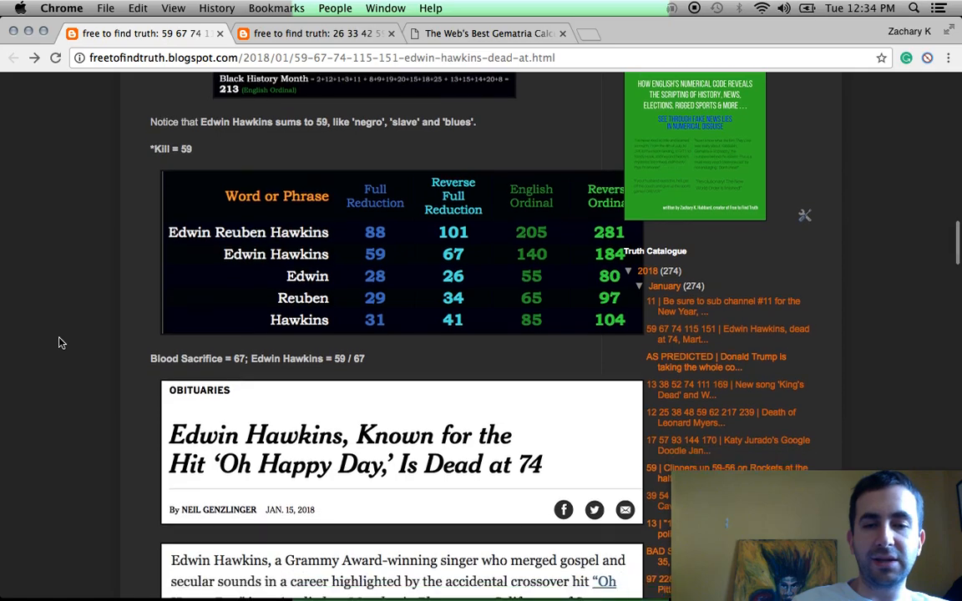
{"action": "scroll", "scroll_direction": "down", "scroll_amount": 3}
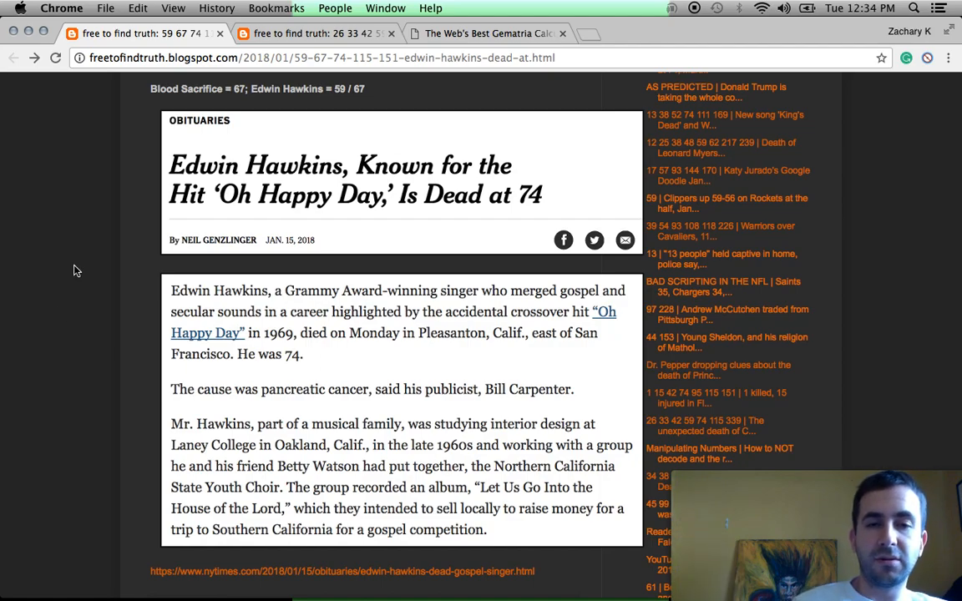
{"action": "scroll", "scroll_direction": "down", "scroll_amount": 3}
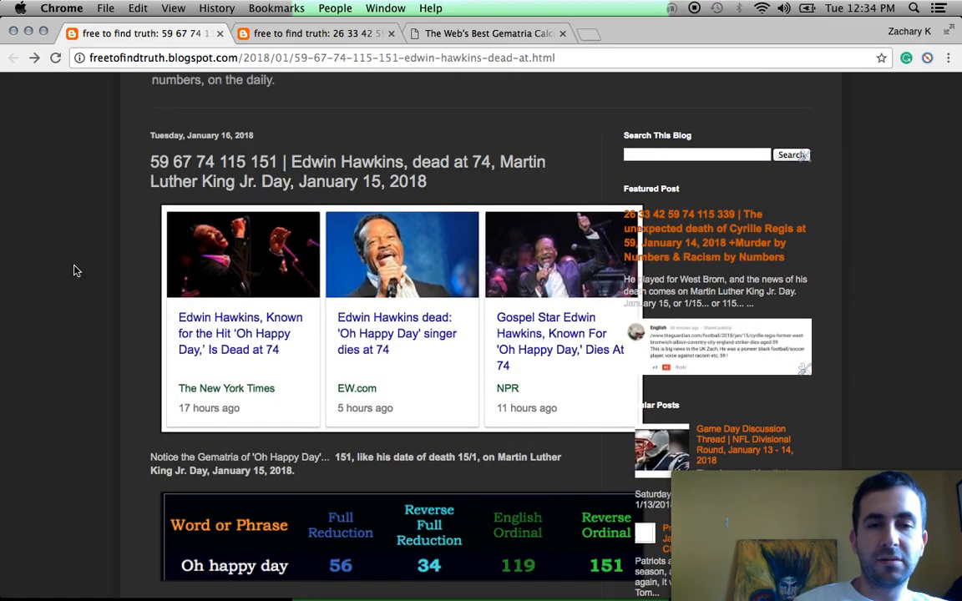
{"action": "mouse_move", "coordinate": [437, 364]}
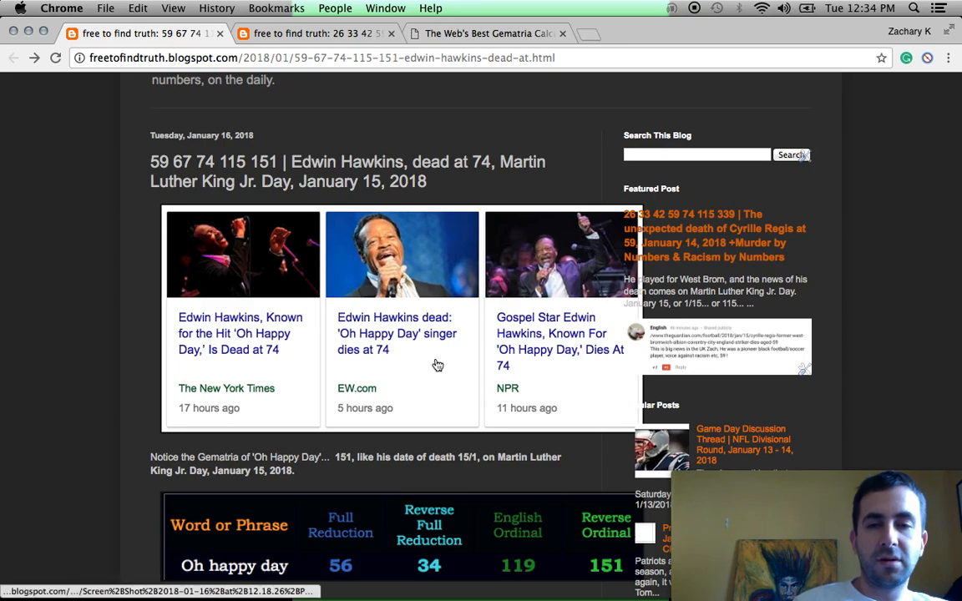